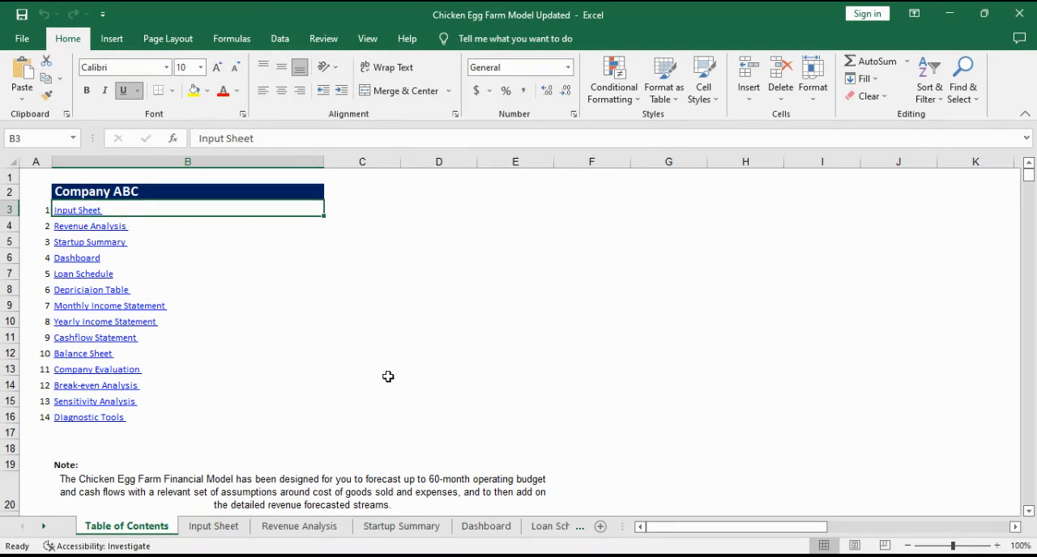
pyautogui.moveTo(283, 470)
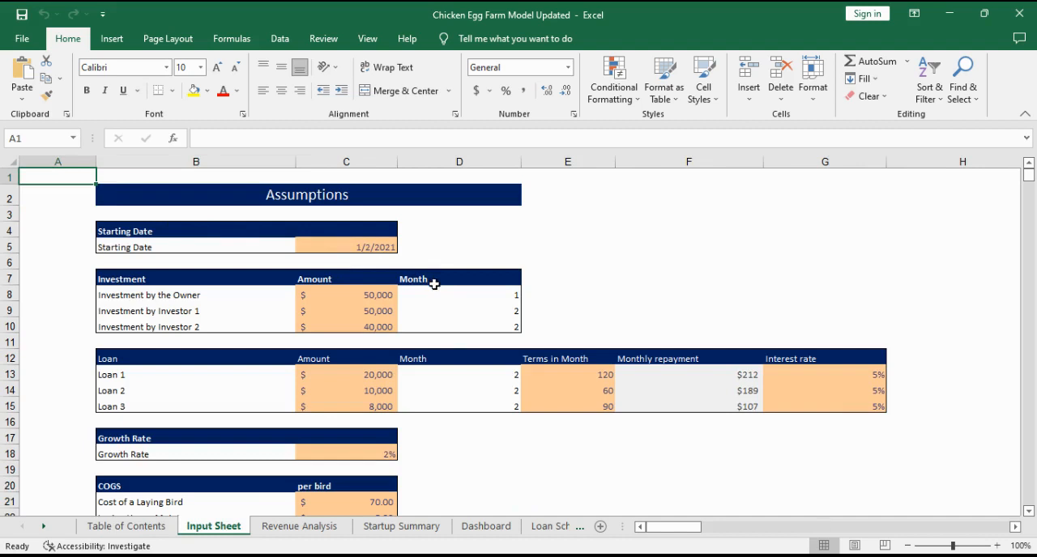
pyautogui.moveTo(450, 332)
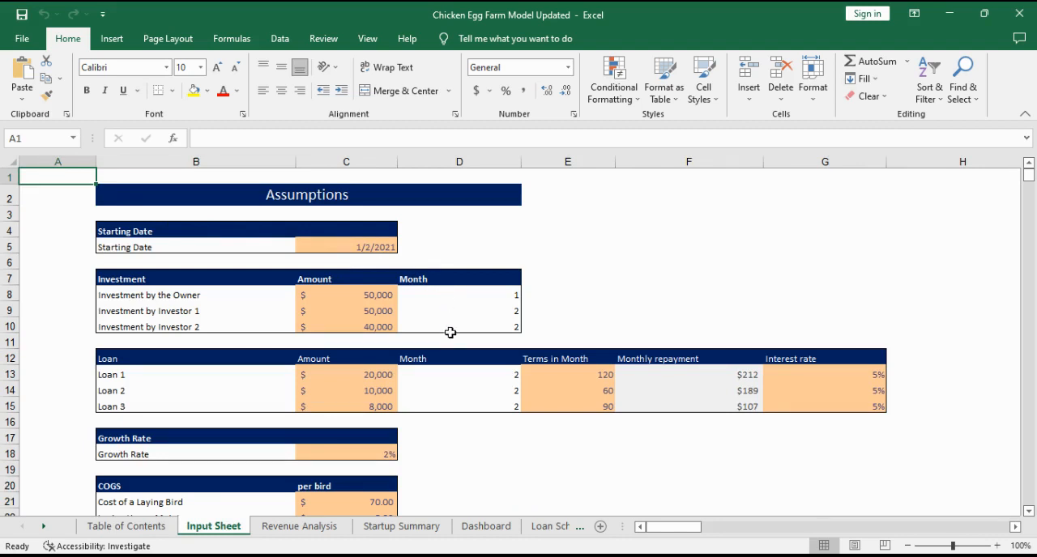
# Step: Scroll the Input Sheet through loans, COGS, payroll, capital expenditure and taxation assumptions
pyautogui.scroll(-3)
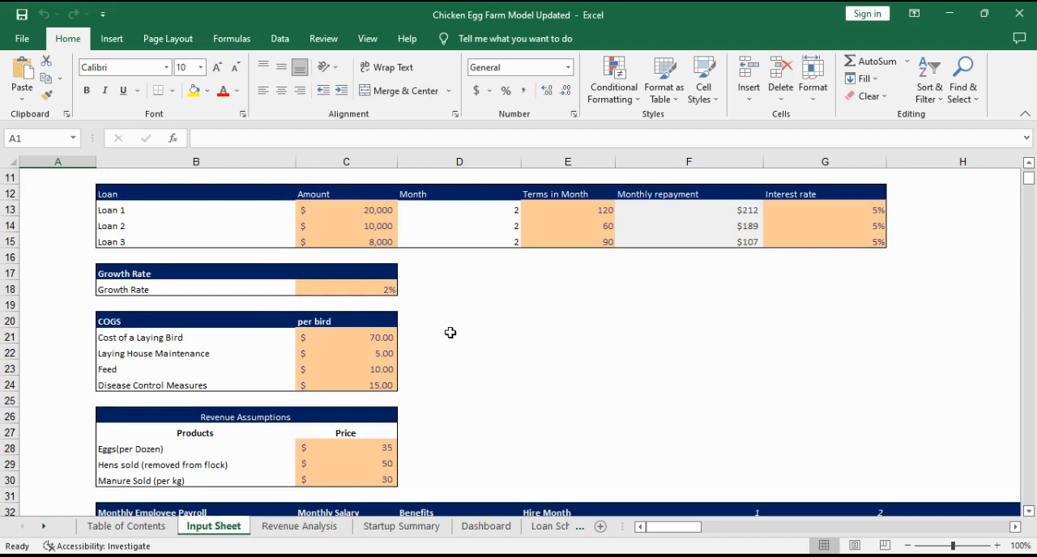
pyautogui.scroll(-3)
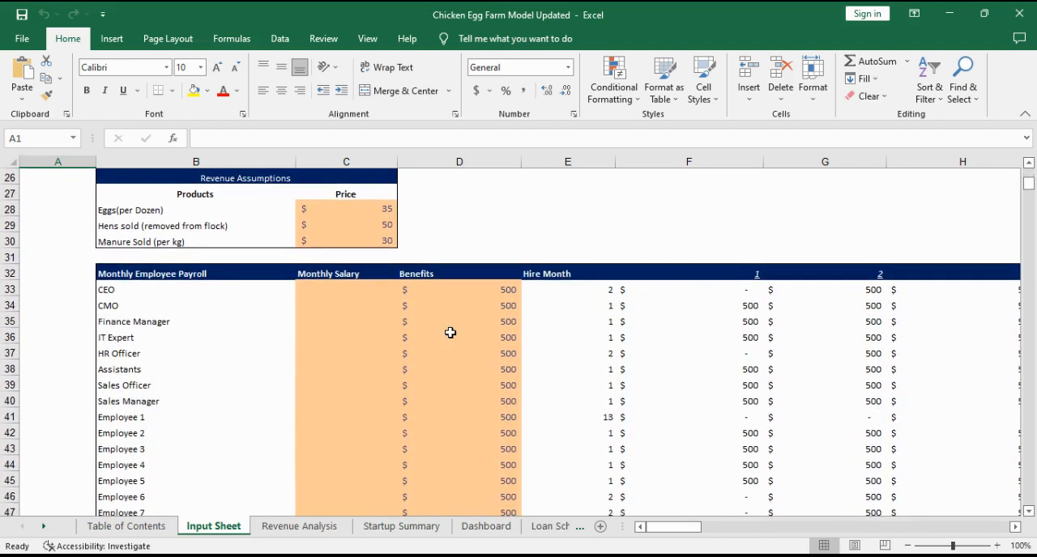
pyautogui.scroll(-3)
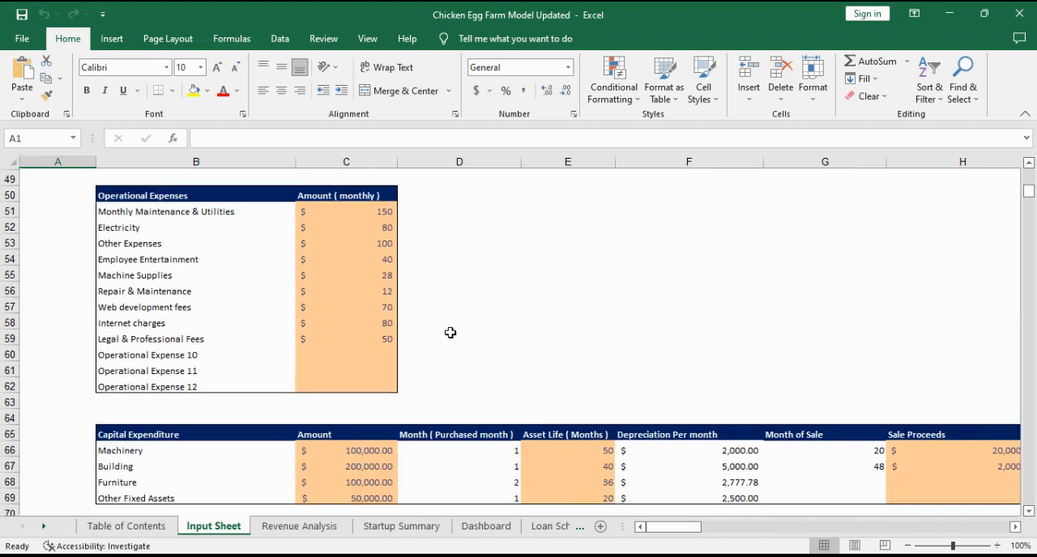
pyautogui.scroll(-3)
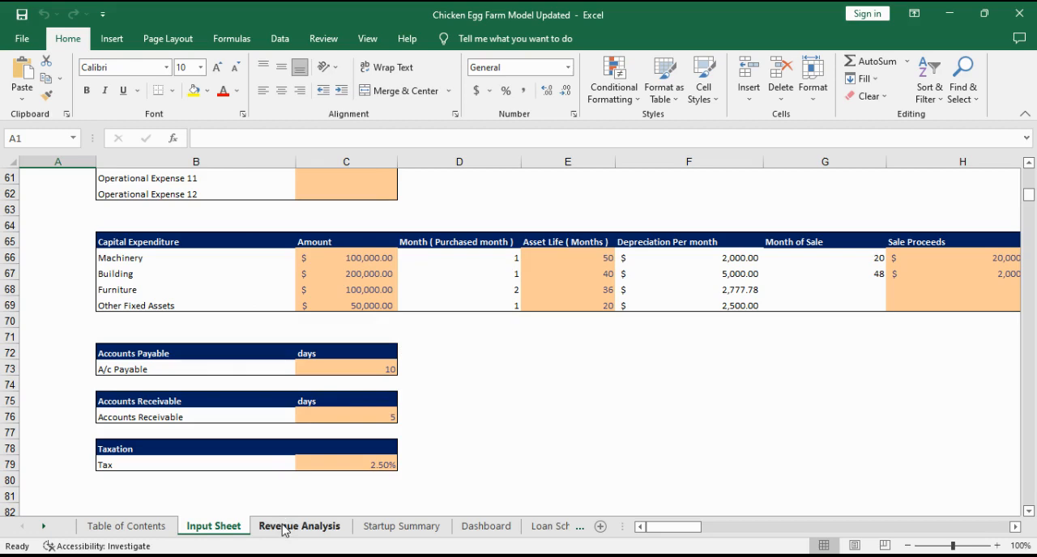
# Step: Inspect the formulas for total laying birds, monthly manure produced and the laying bird cost label
pyautogui.click(299, 525)
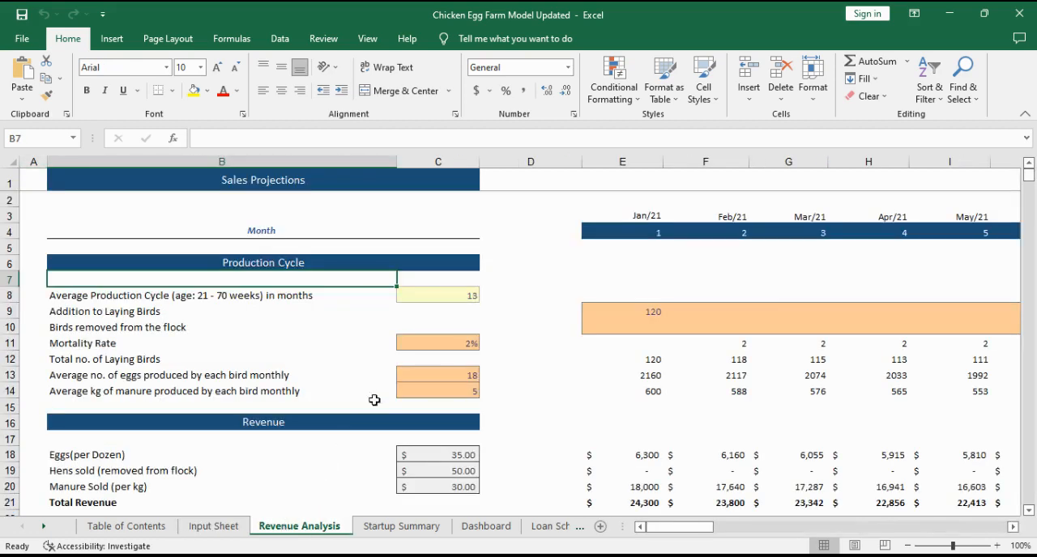
pyautogui.moveTo(376, 279)
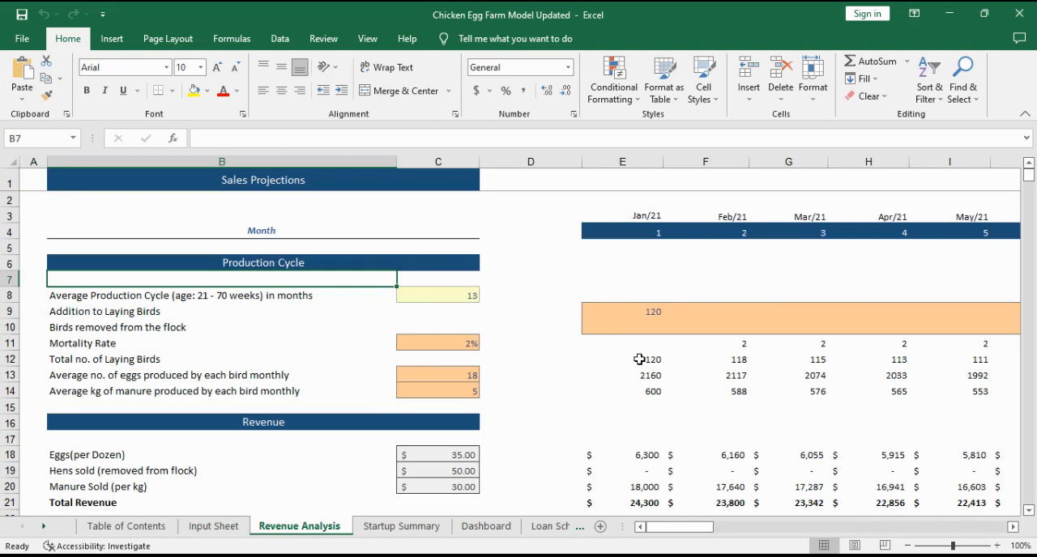
pyautogui.click(622, 359)
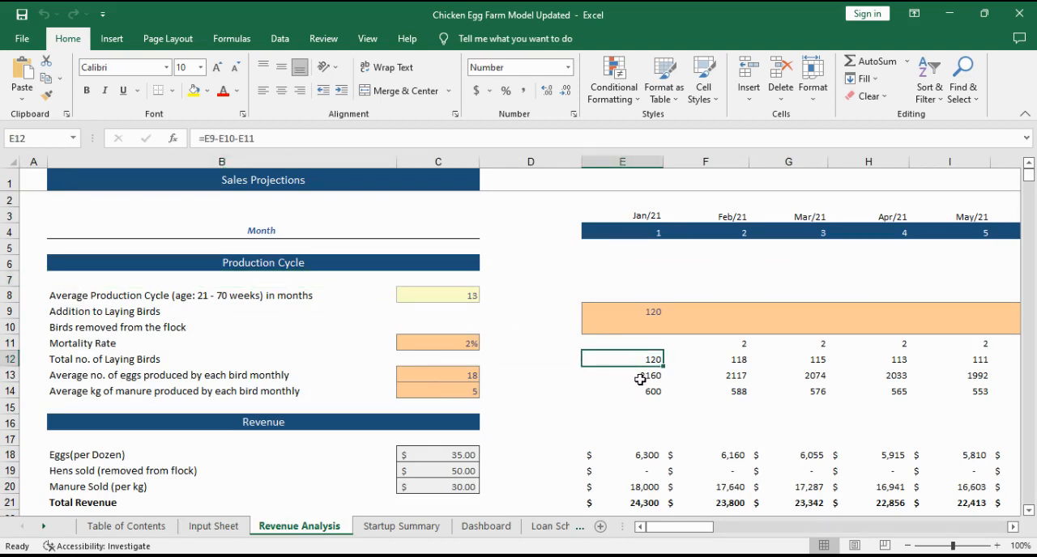
pyautogui.click(622, 391)
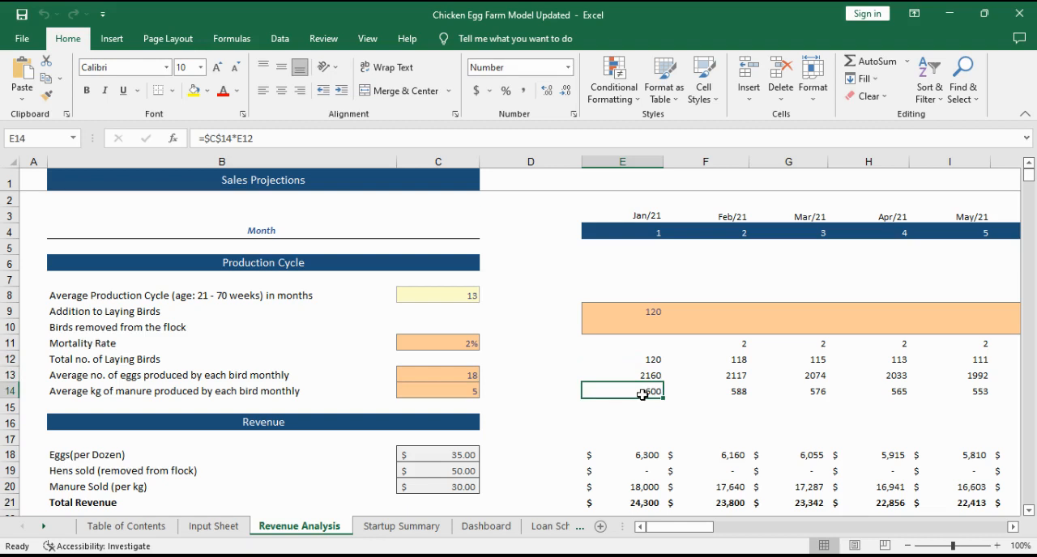
pyautogui.scroll(-3)
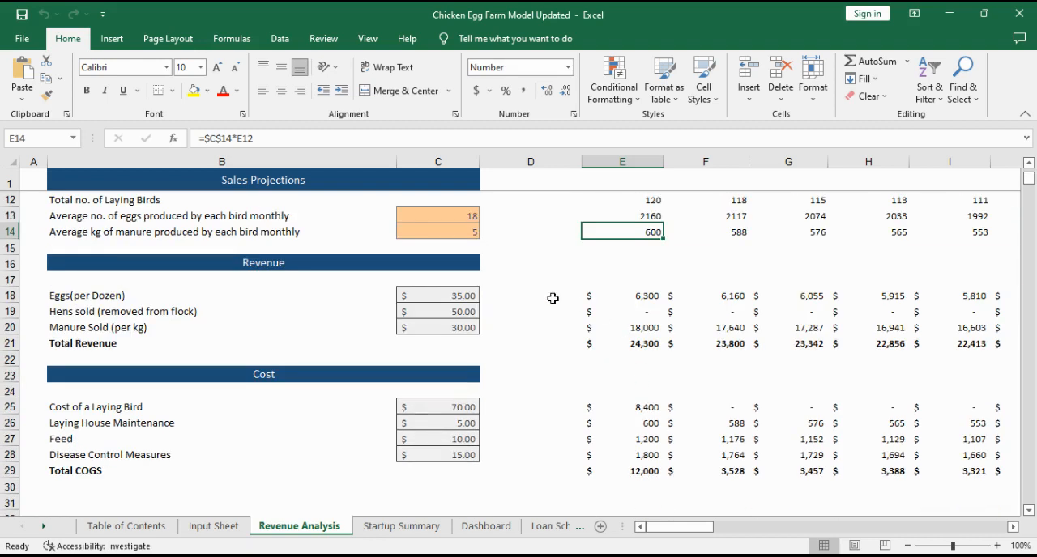
pyautogui.moveTo(527, 388)
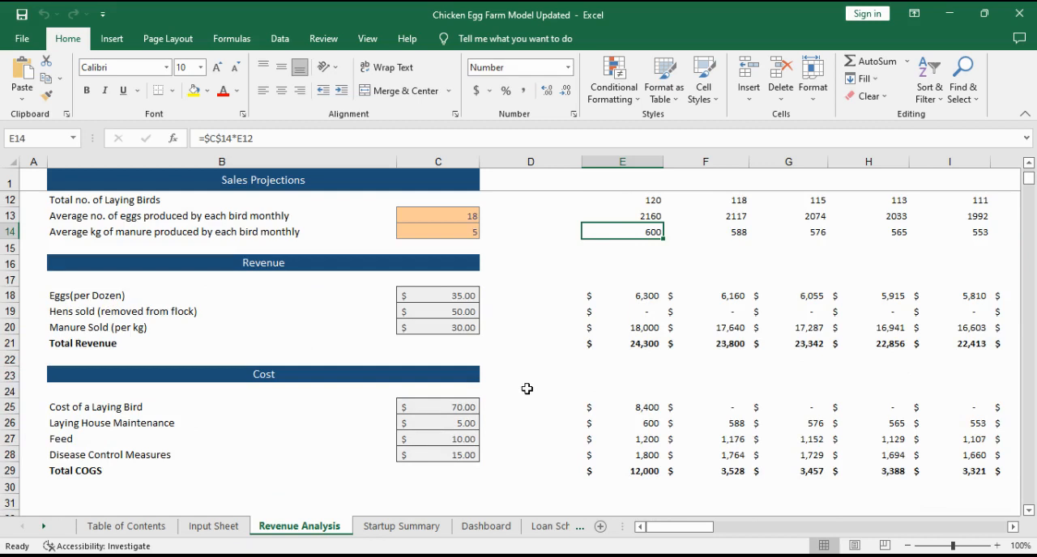
pyautogui.moveTo(454, 395)
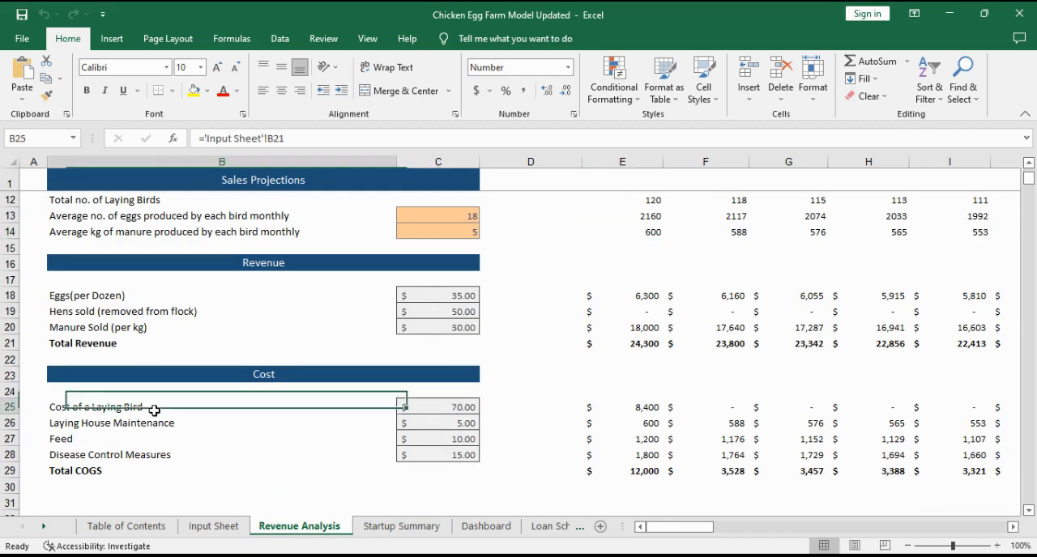
pyautogui.click(219, 406)
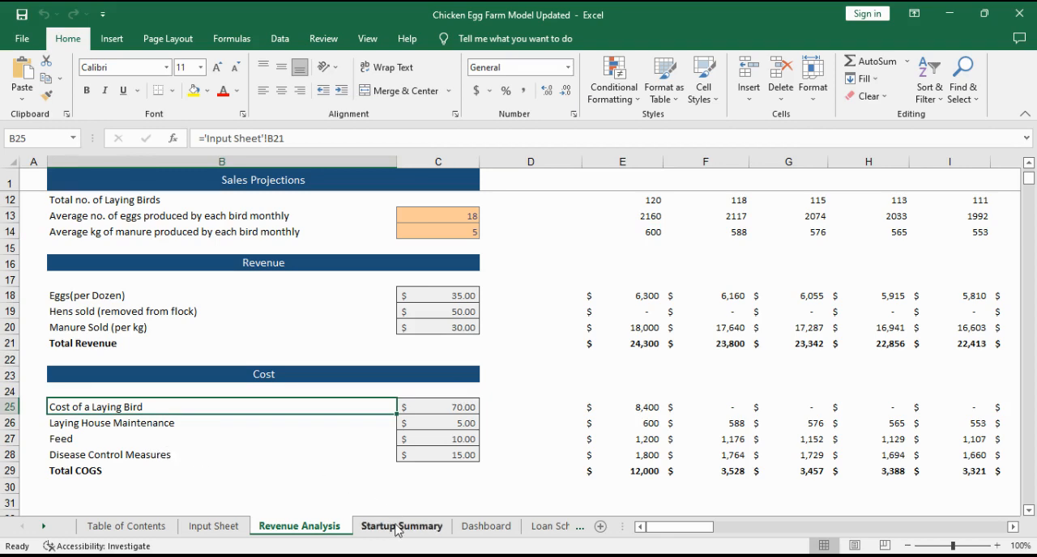
# Step: Review funding versus expenses, fund utilisation and the start-up balance down to Total Funding
pyautogui.click(402, 526)
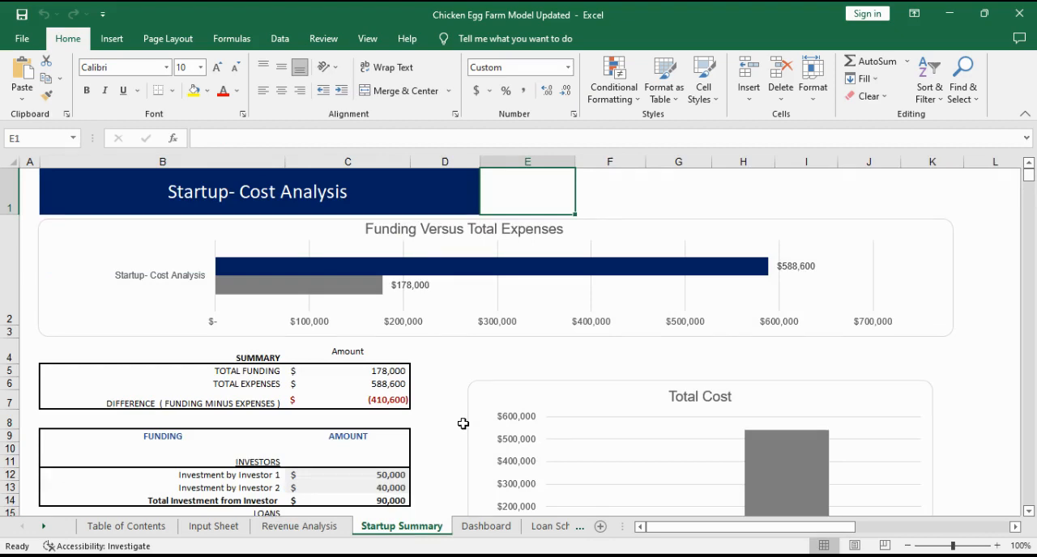
pyautogui.scroll(-3)
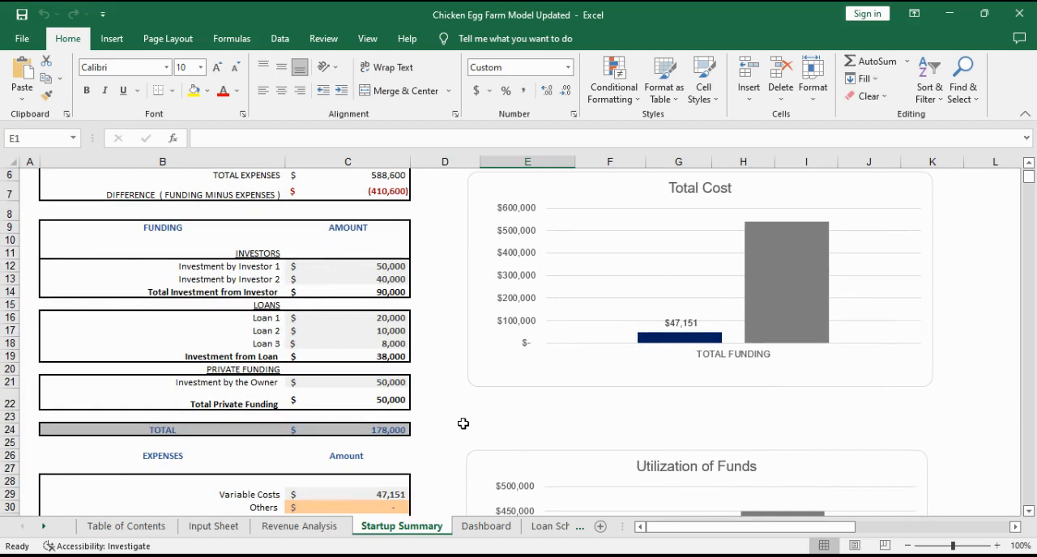
pyautogui.scroll(-3)
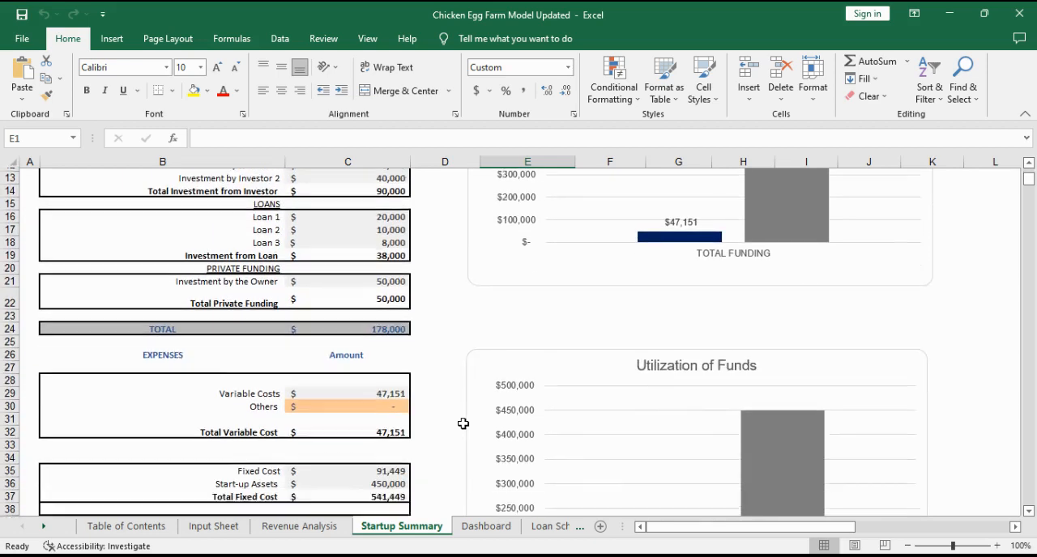
pyautogui.scroll(-3)
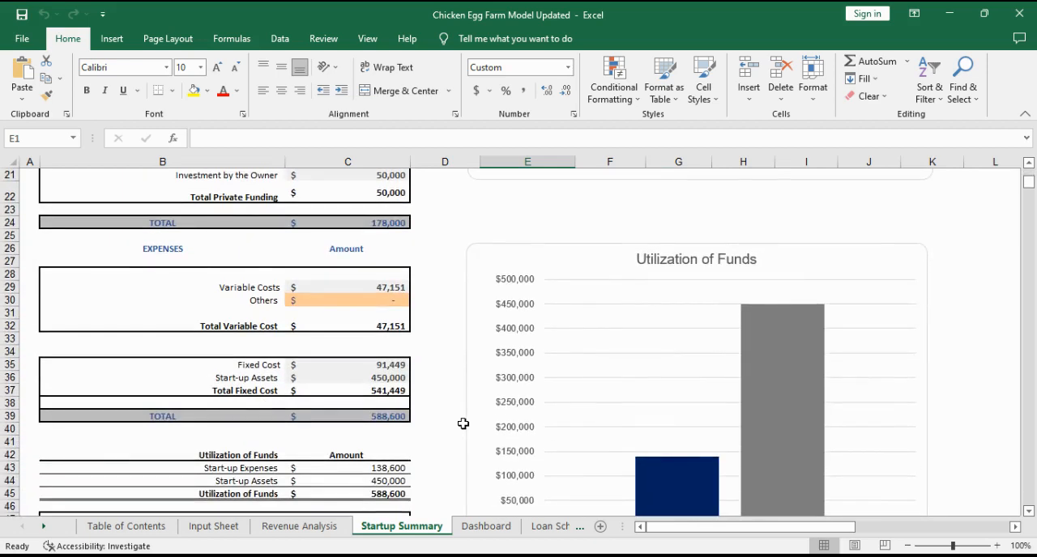
pyautogui.scroll(-3)
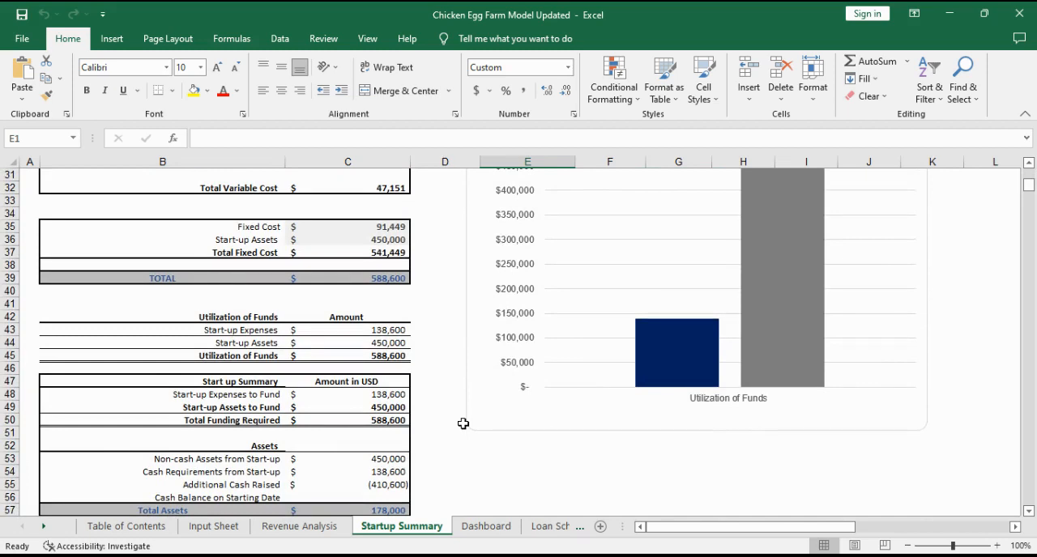
pyautogui.scroll(-3)
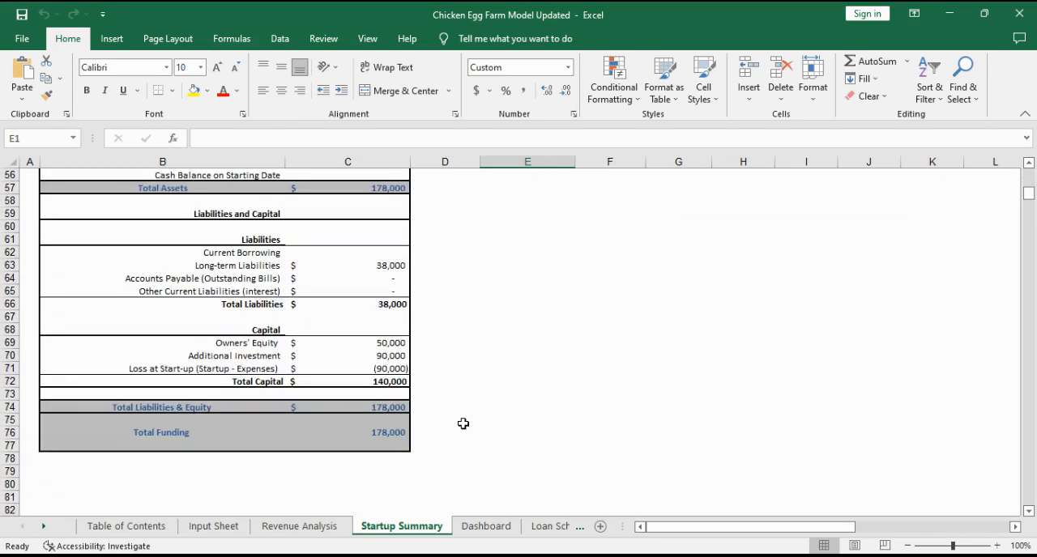
pyautogui.click(486, 526)
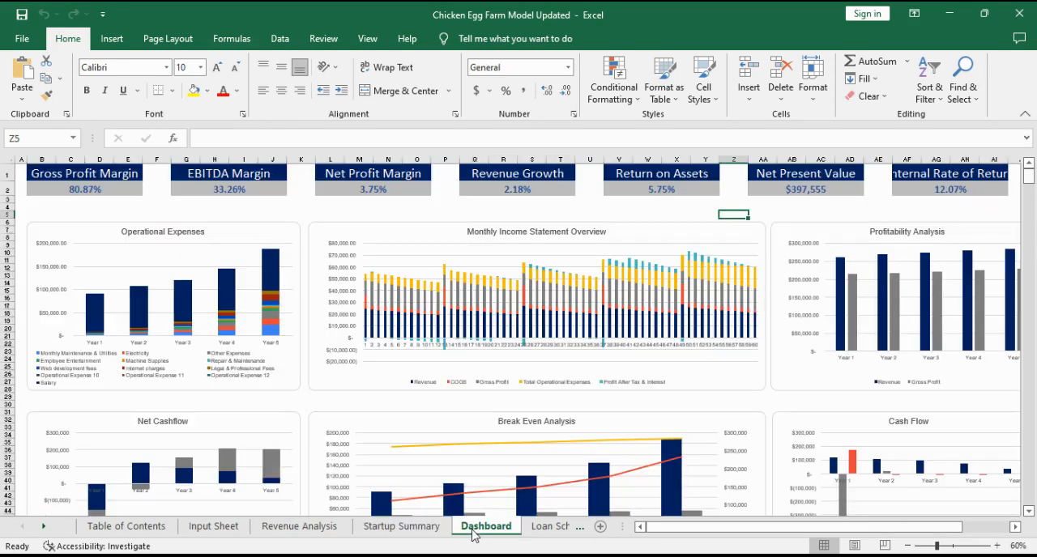
pyautogui.moveTo(458, 396)
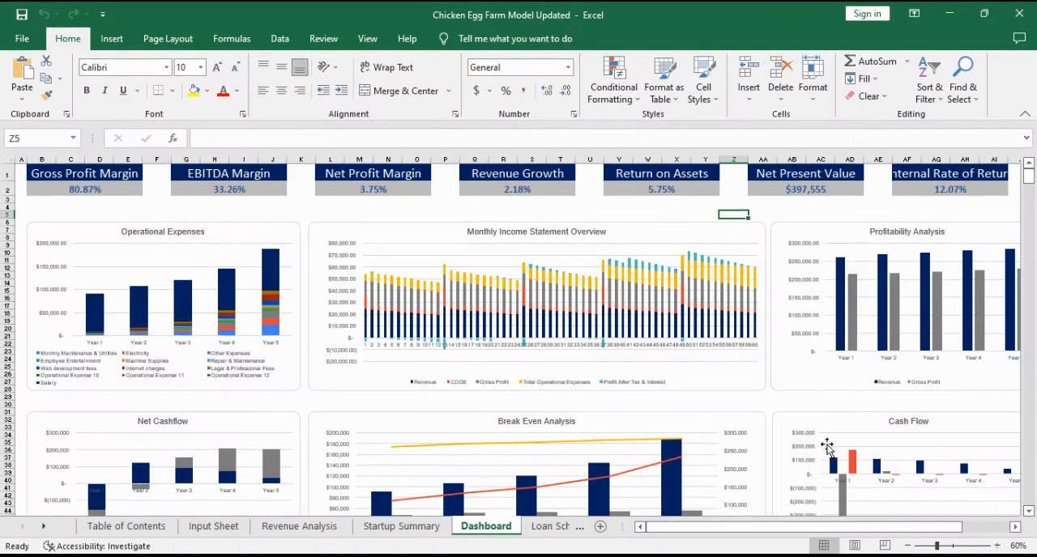
pyautogui.scroll(-3)
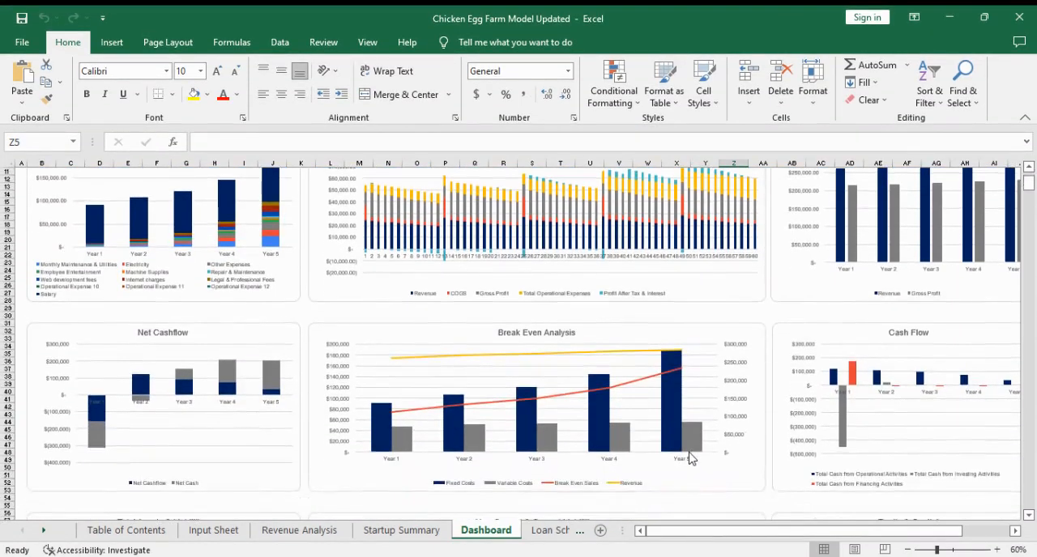
pyautogui.scroll(-3)
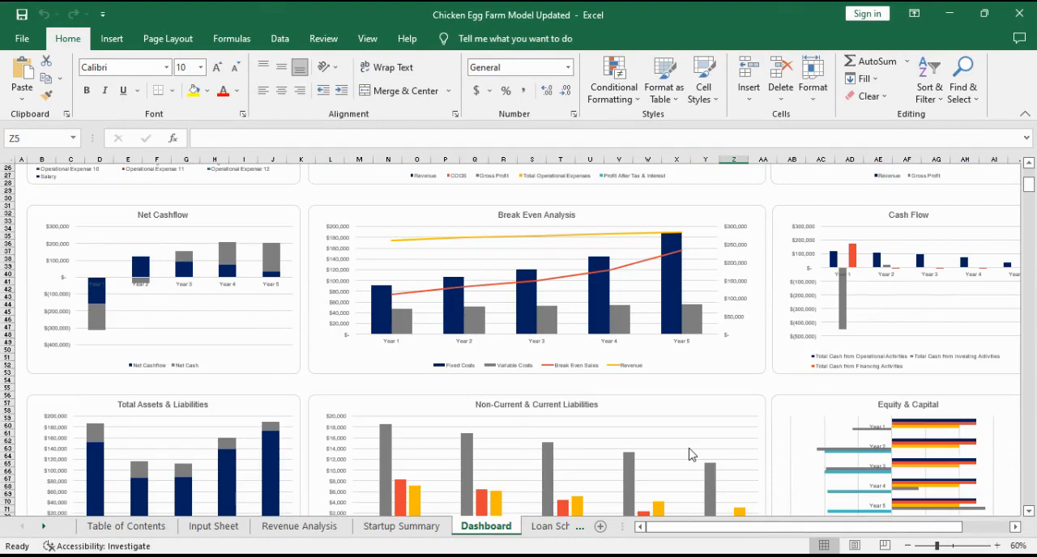
pyautogui.scroll(3)
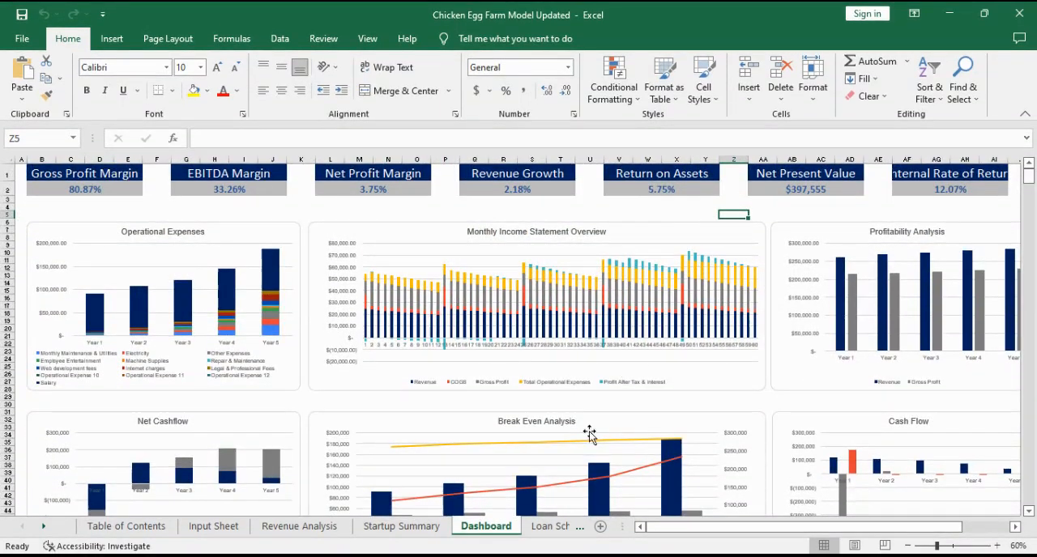
# Step: Switch to the Loan Schedule sheet with the three loans' amortization tables
pyautogui.click(461, 525)
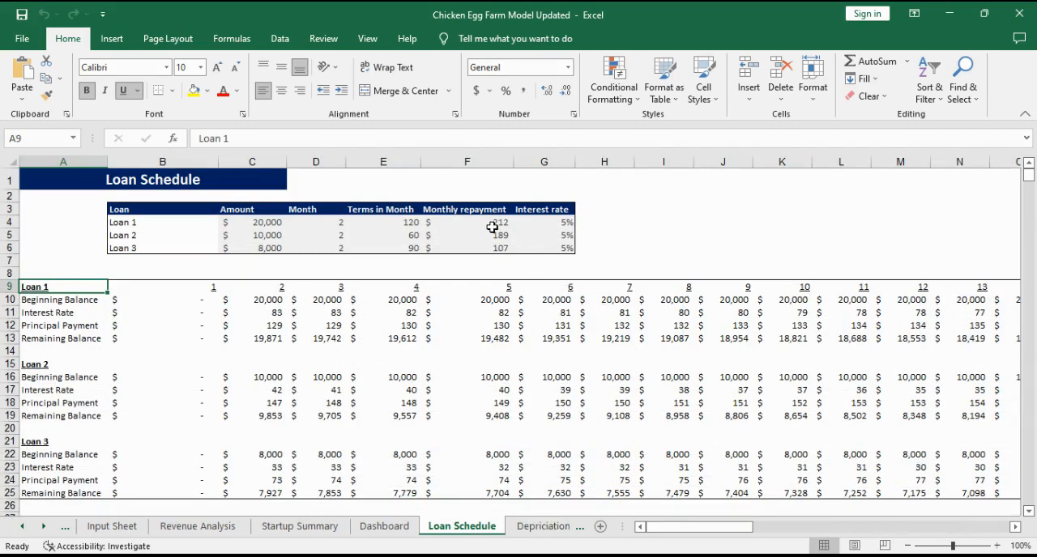
pyautogui.moveTo(416, 251)
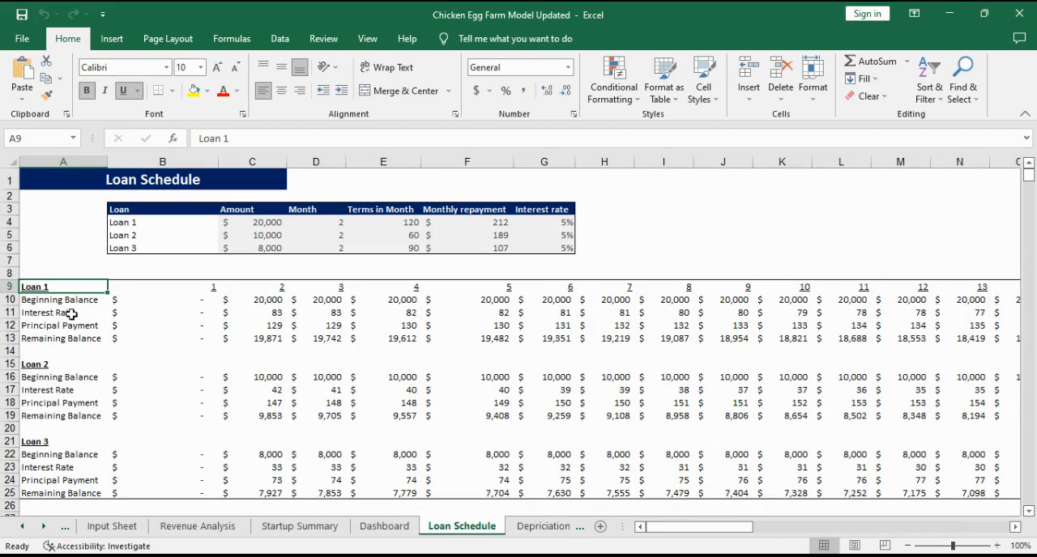
pyautogui.moveTo(88, 339)
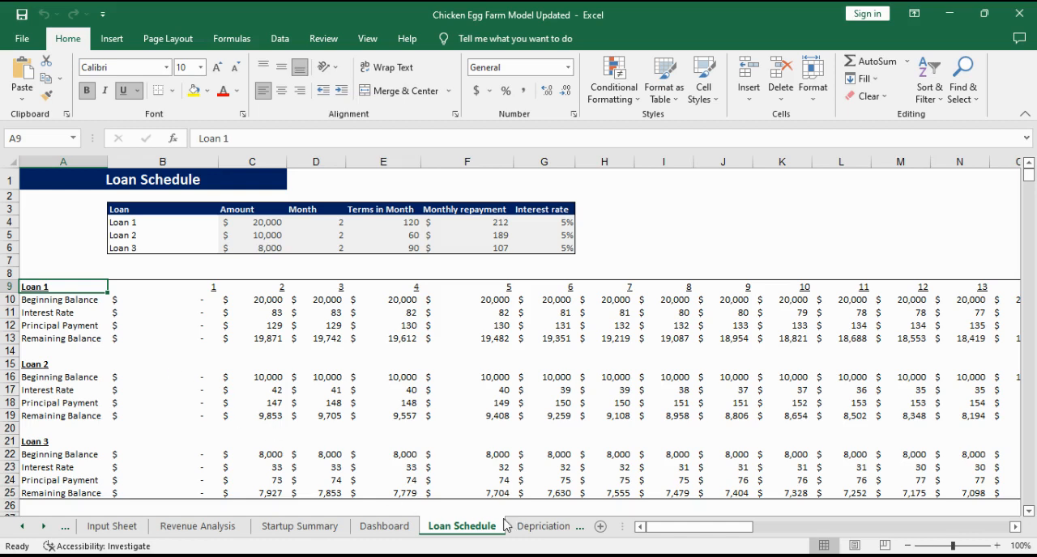
pyautogui.moveTo(547, 529)
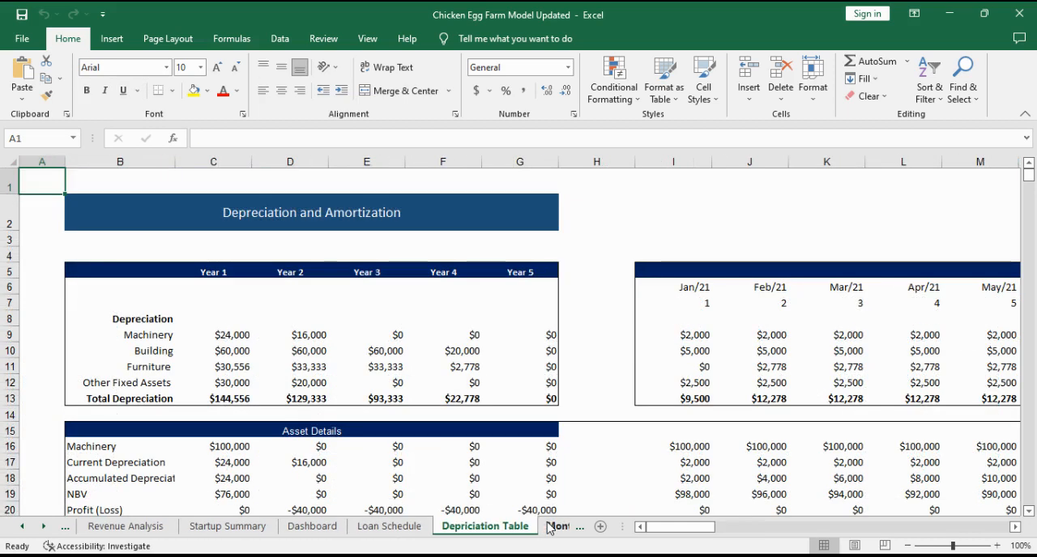
pyautogui.moveTo(528, 382)
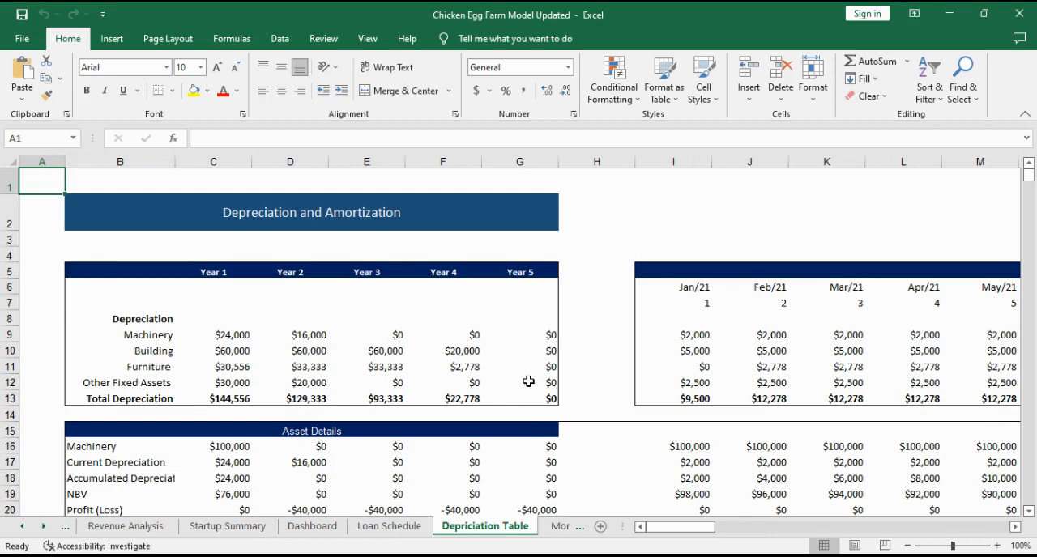
pyautogui.moveTo(589, 390)
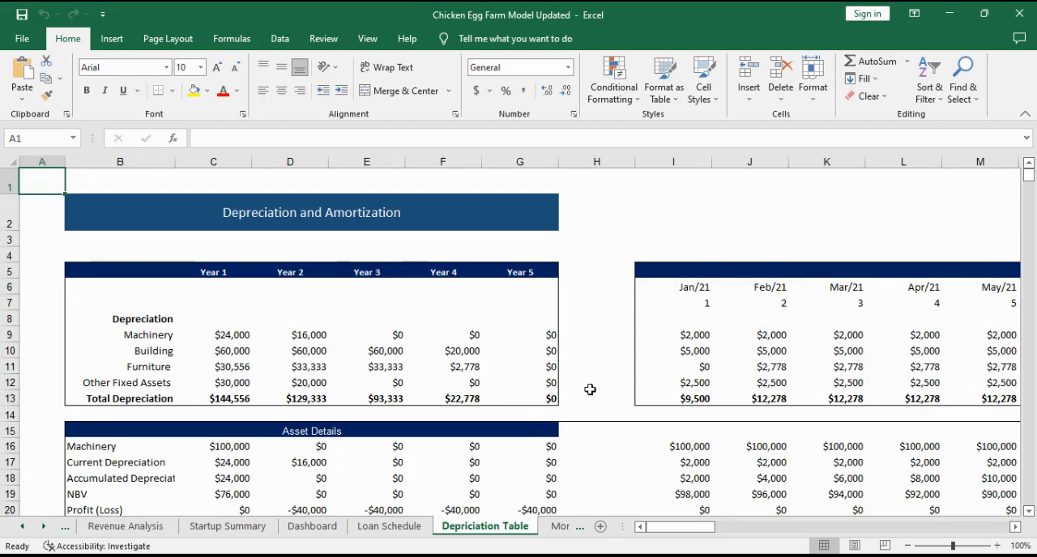
# Step: Scroll down to the asset details for machinery, building and furniture
pyautogui.scroll(-3)
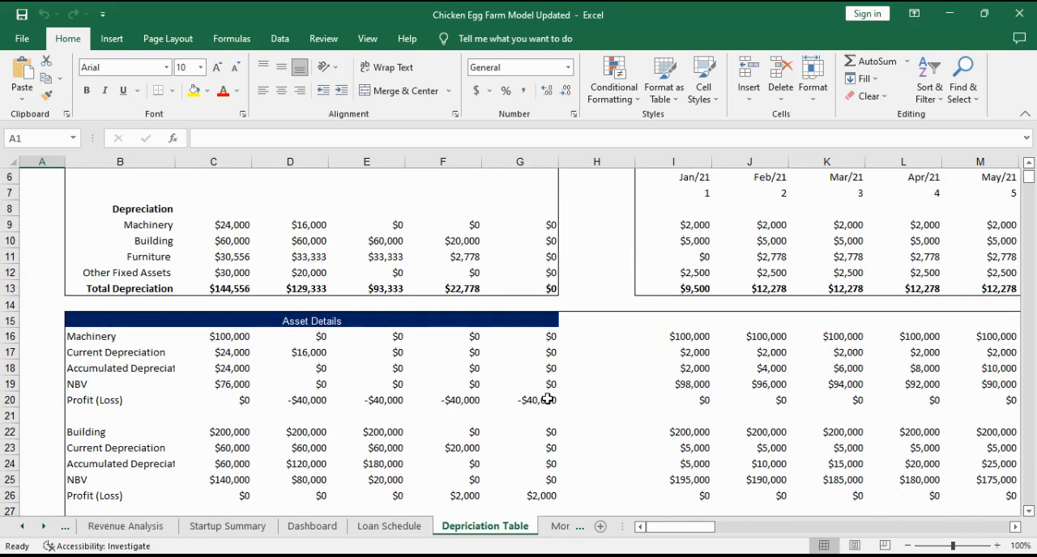
pyautogui.scroll(-3)
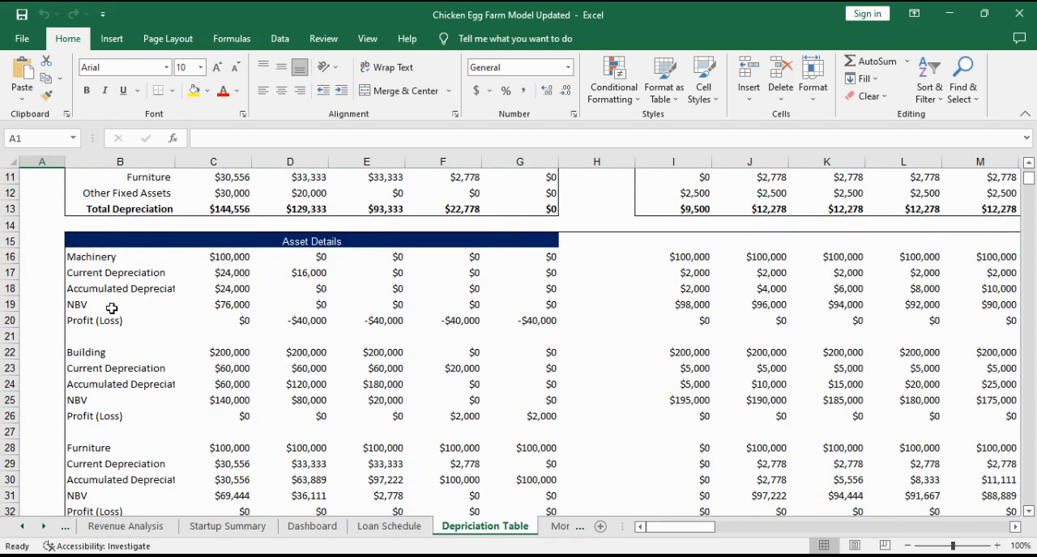
pyautogui.moveTo(121, 320)
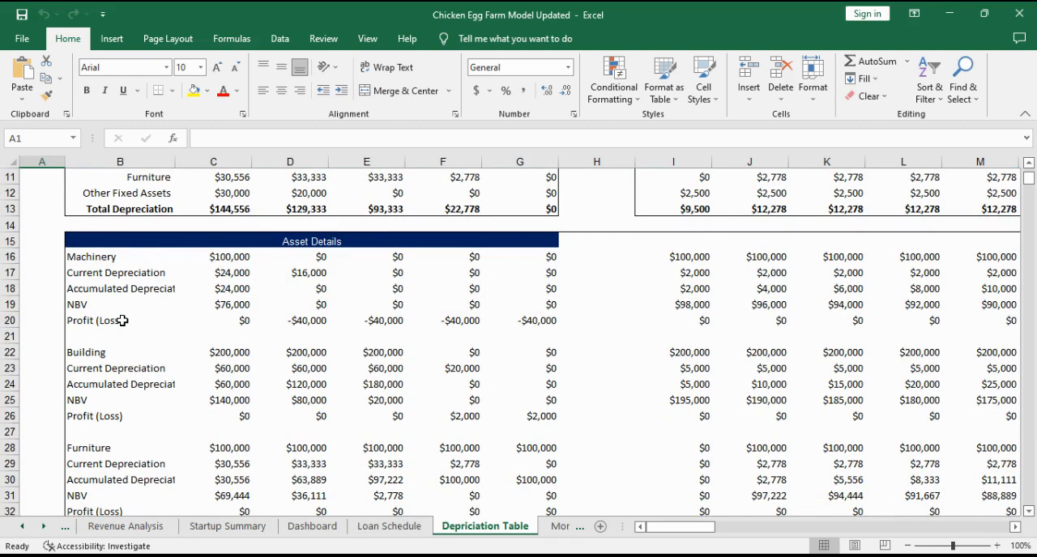
pyautogui.moveTo(383, 386)
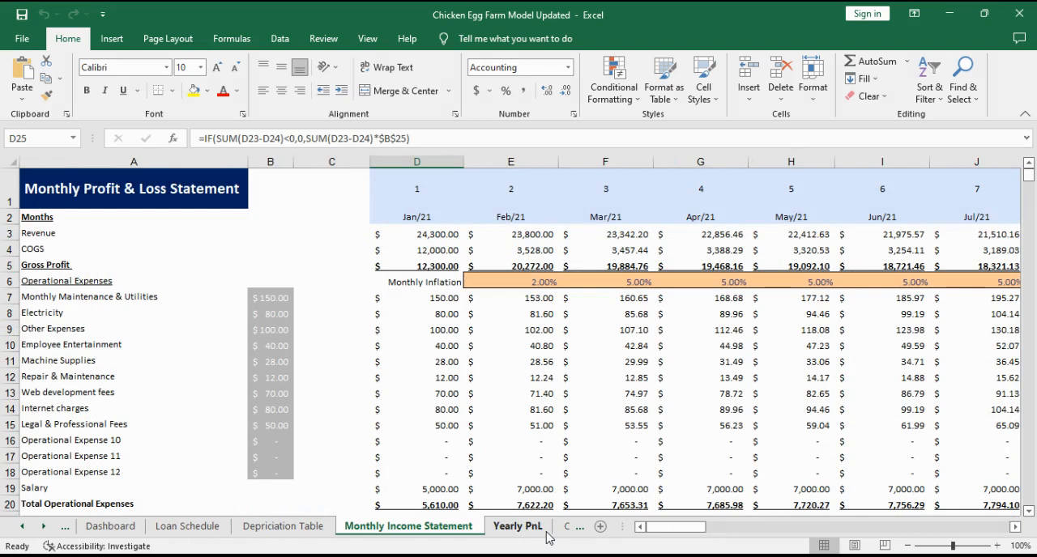
pyautogui.moveTo(460, 349)
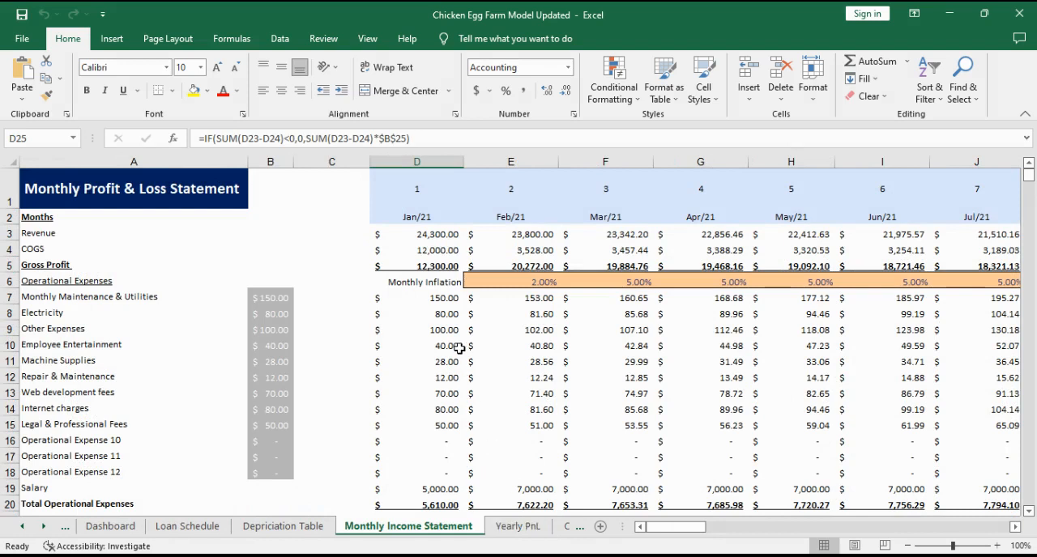
pyautogui.moveTo(98, 247)
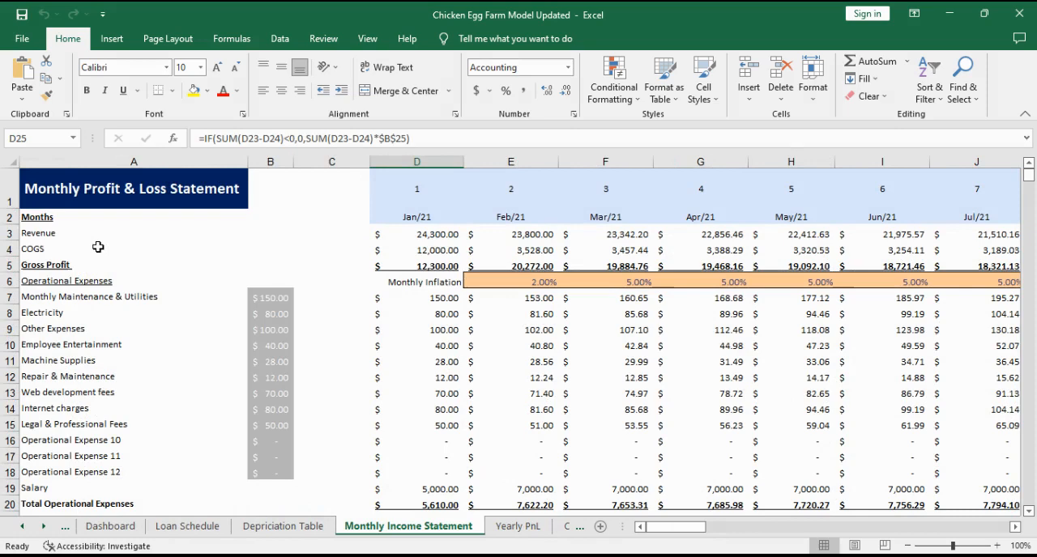
# Step: Scroll the Monthly Income Statement down to the Profit After Tax & Interest row
pyautogui.scroll(-3)
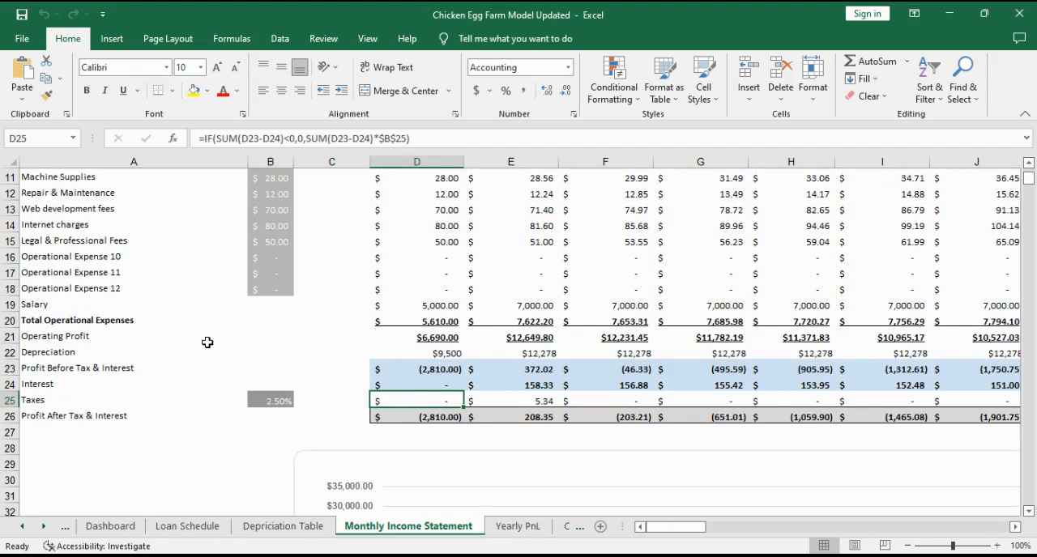
pyautogui.moveTo(111, 422)
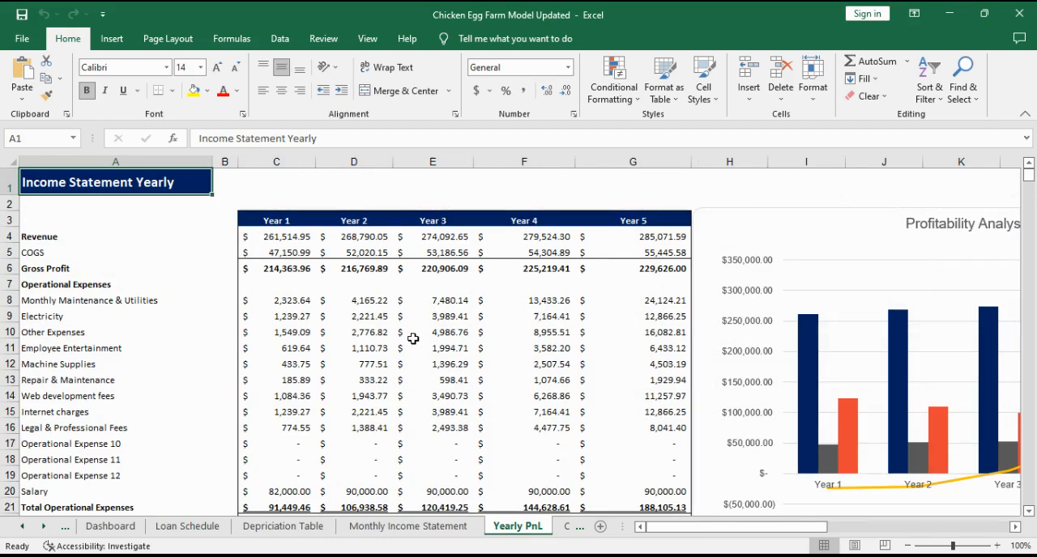
# Step: Scroll through the Yearly PnL's five-year figures and profitability chart
pyautogui.scroll(-3)
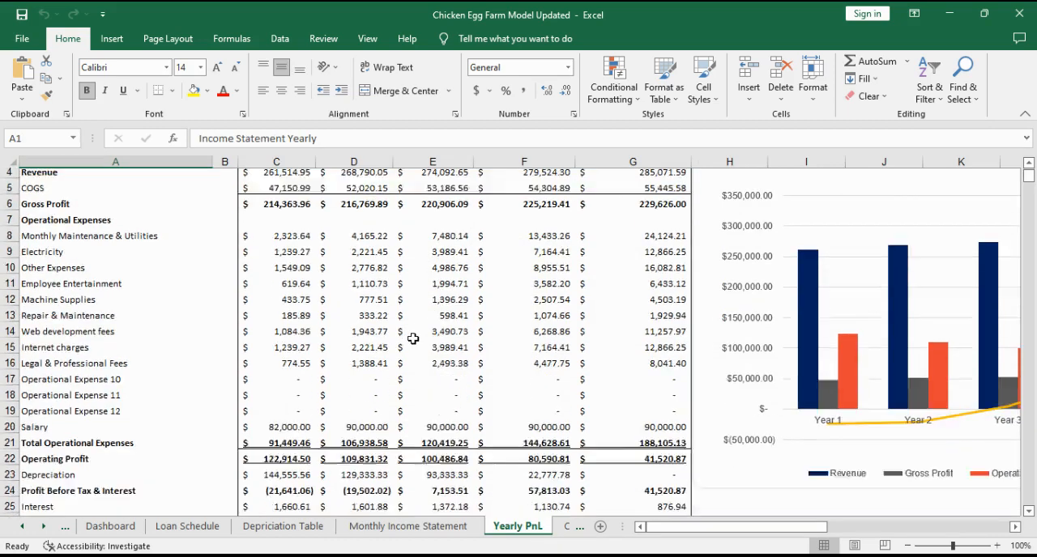
pyautogui.scroll(-3)
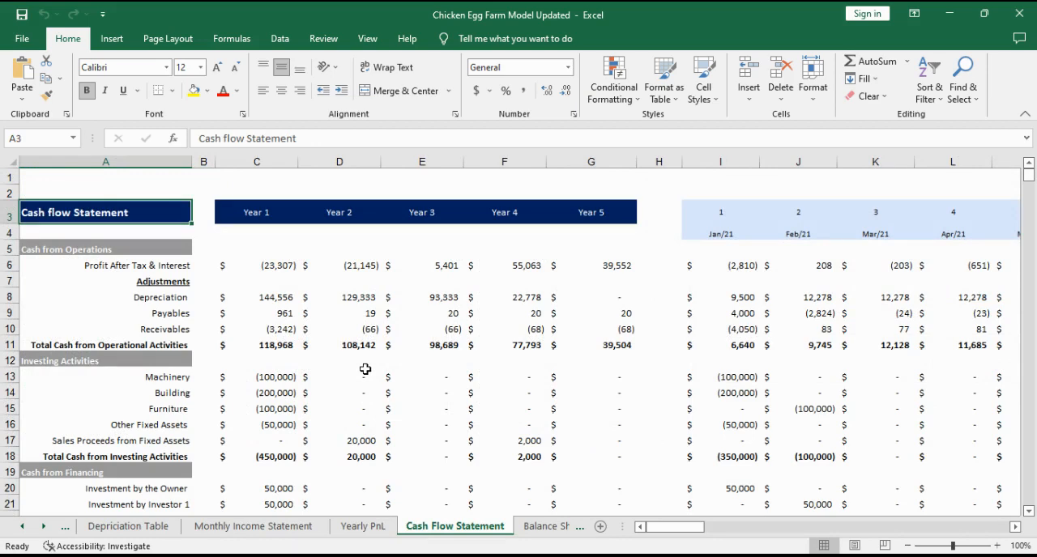
pyautogui.moveTo(183, 347)
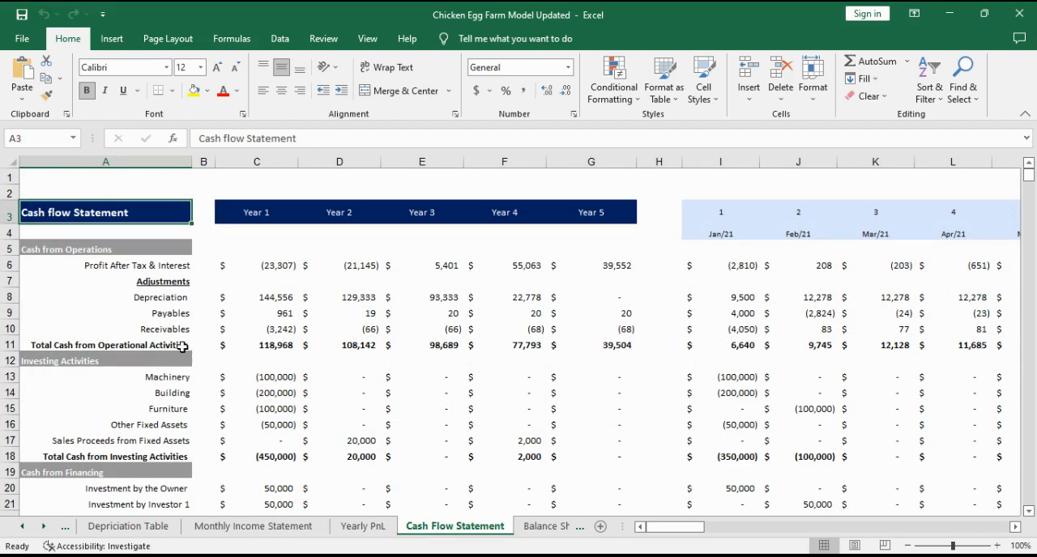
pyautogui.scroll(-3)
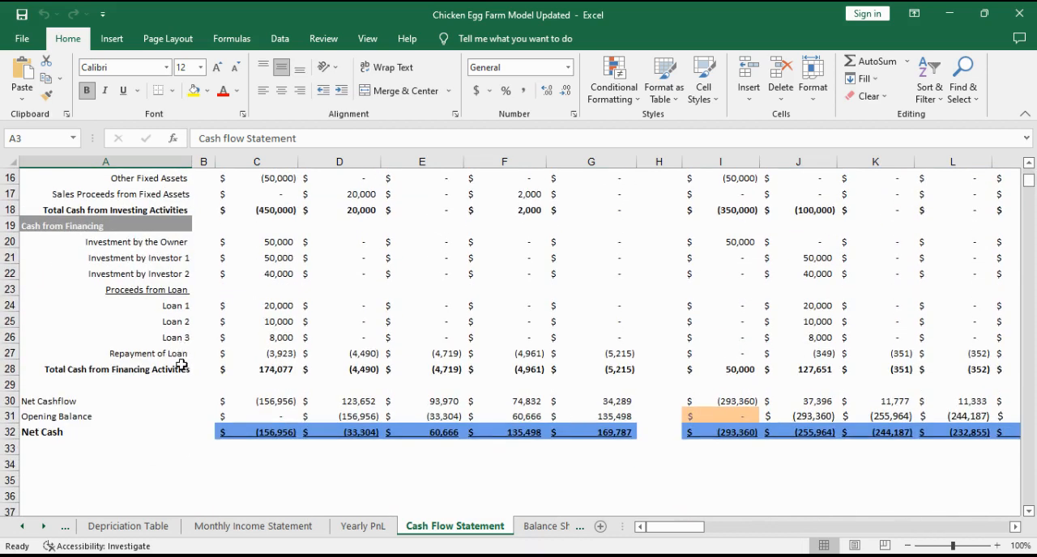
pyautogui.moveTo(128, 401)
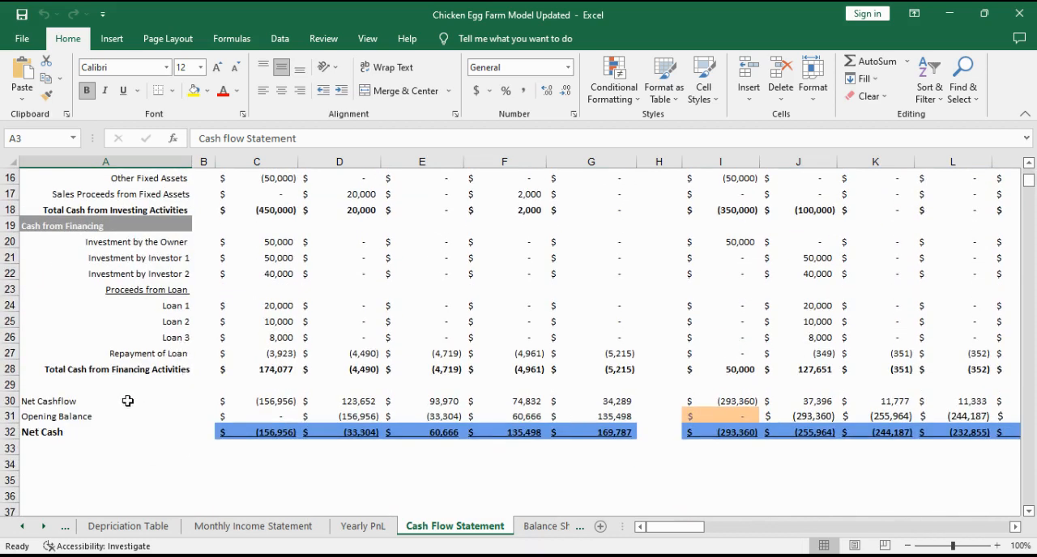
pyautogui.moveTo(253, 397)
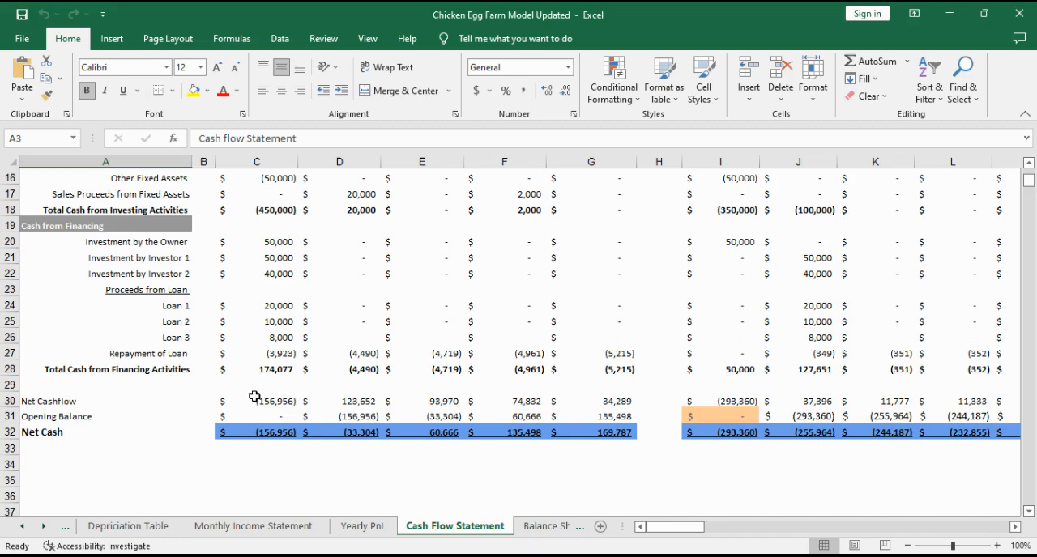
pyautogui.click(256, 431)
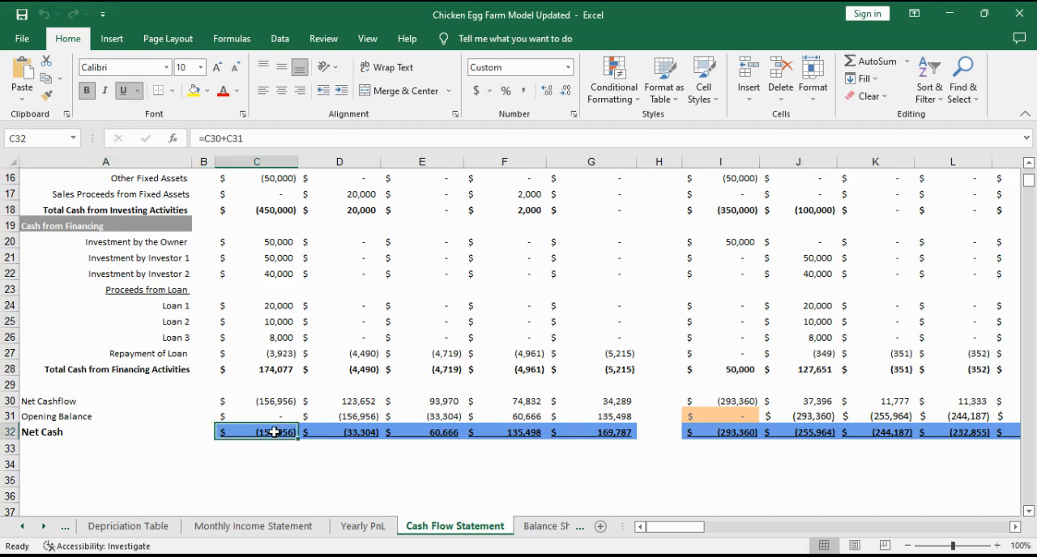
pyautogui.click(453, 525)
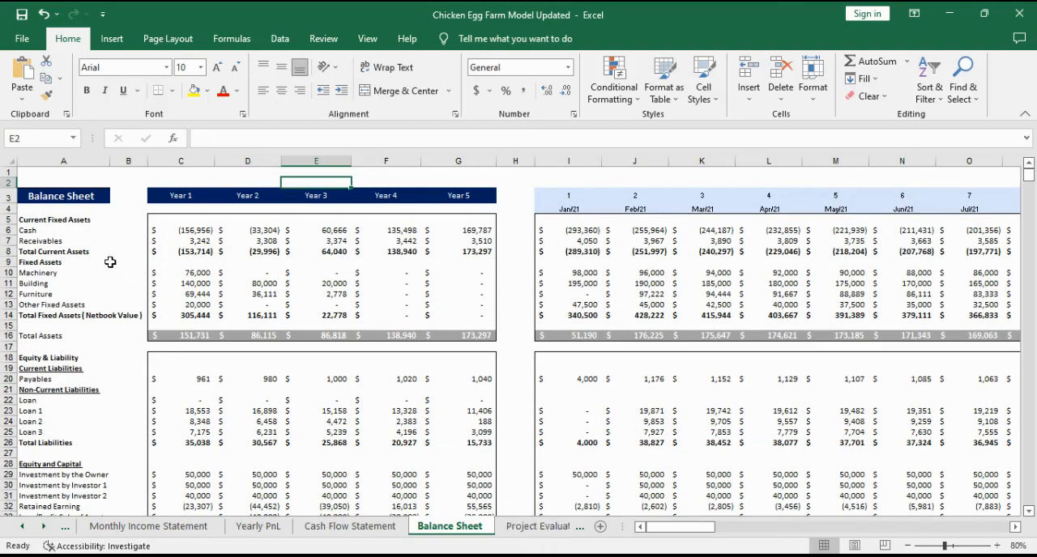
pyautogui.moveTo(112, 370)
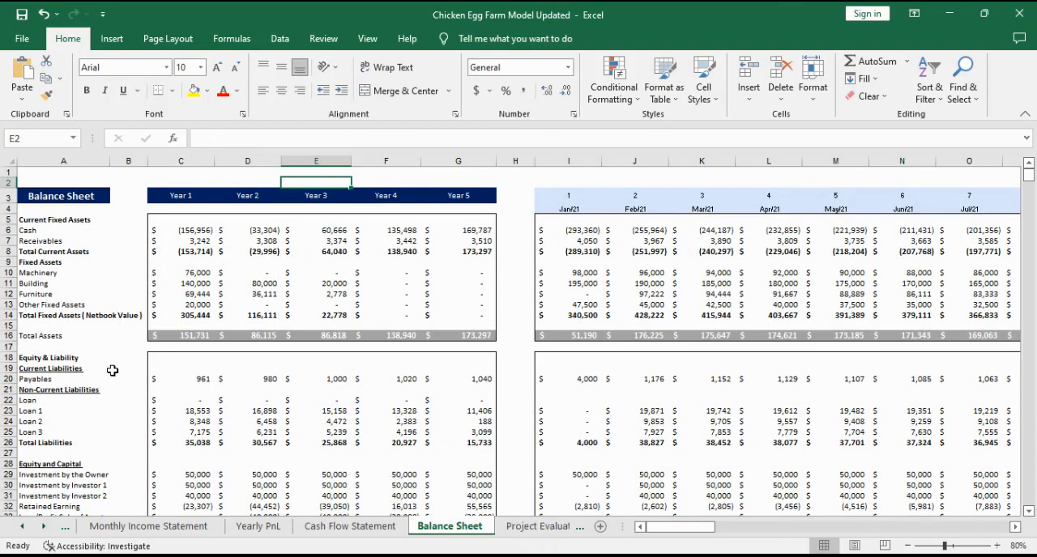
# Step: Scroll down the Balance Sheet's yearly and monthly assets and liabilities
pyautogui.scroll(-3)
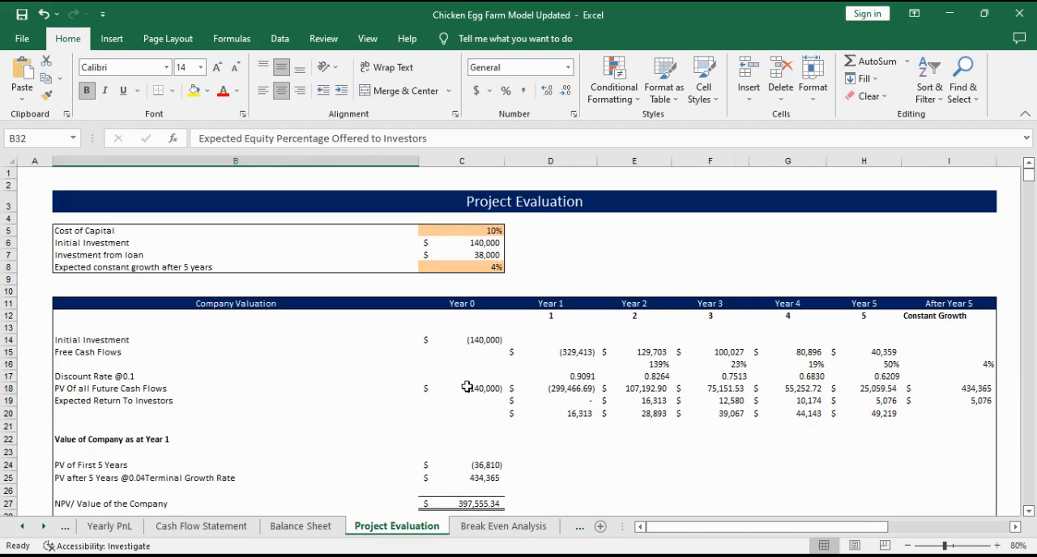
# Step: Review the company valuation, investor equity, burn rate and minimum investment tables
pyautogui.scroll(-3)
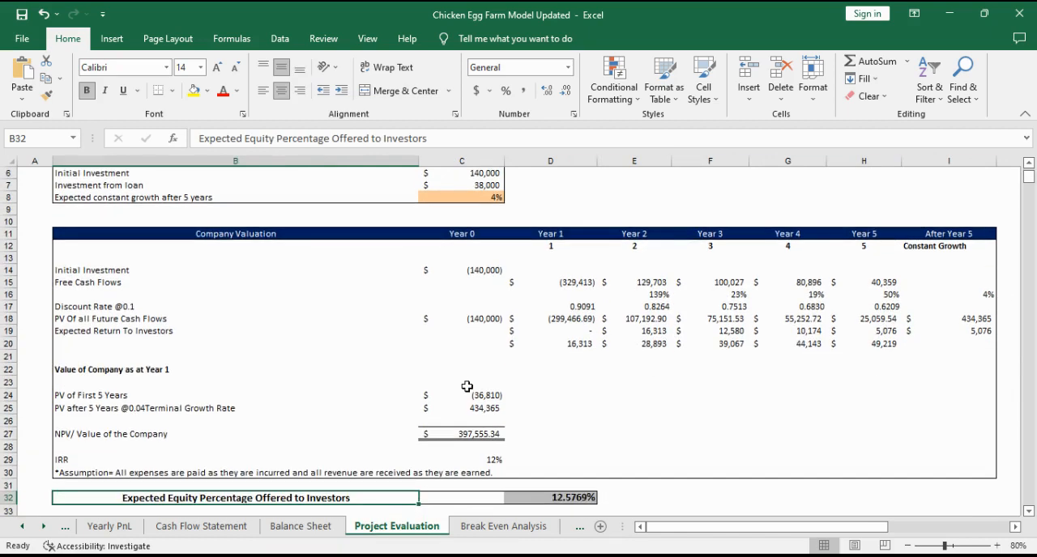
pyautogui.scroll(3)
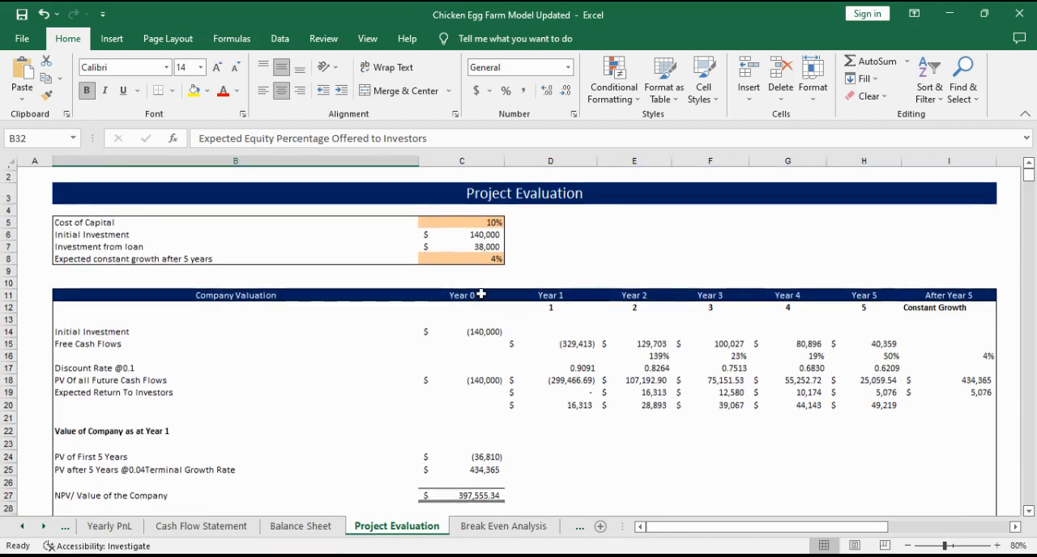
pyautogui.scroll(3)
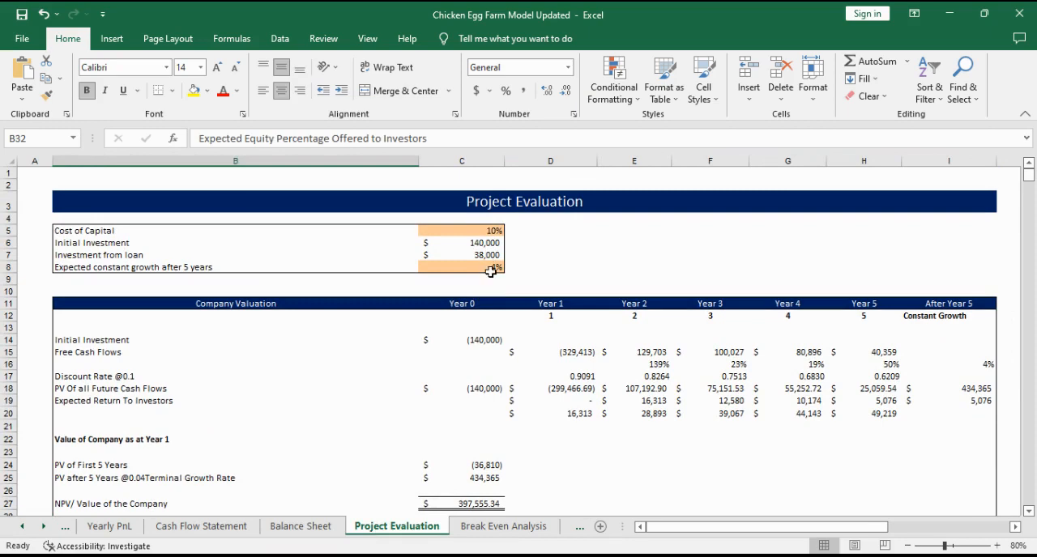
pyautogui.scroll(-3)
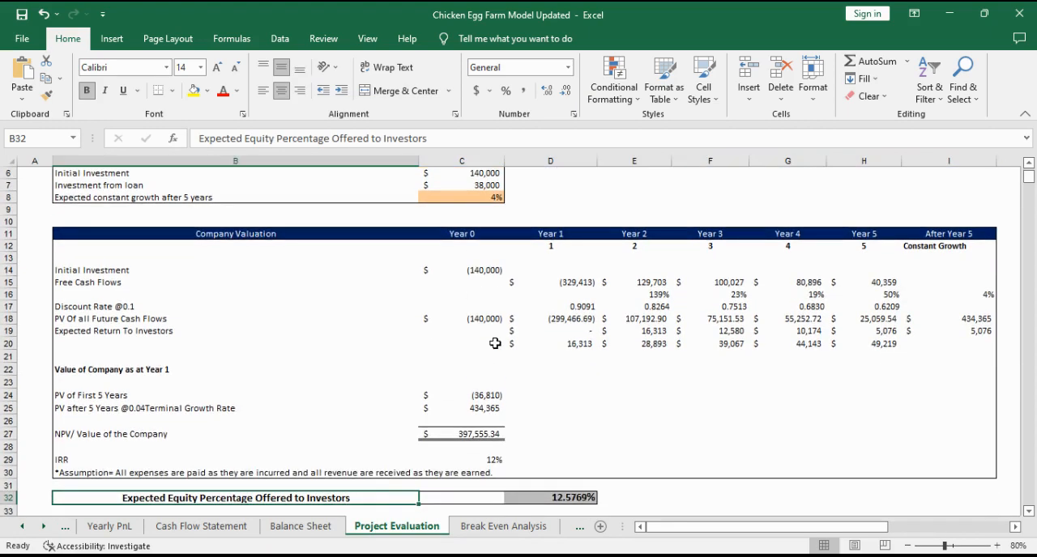
pyautogui.scroll(-3)
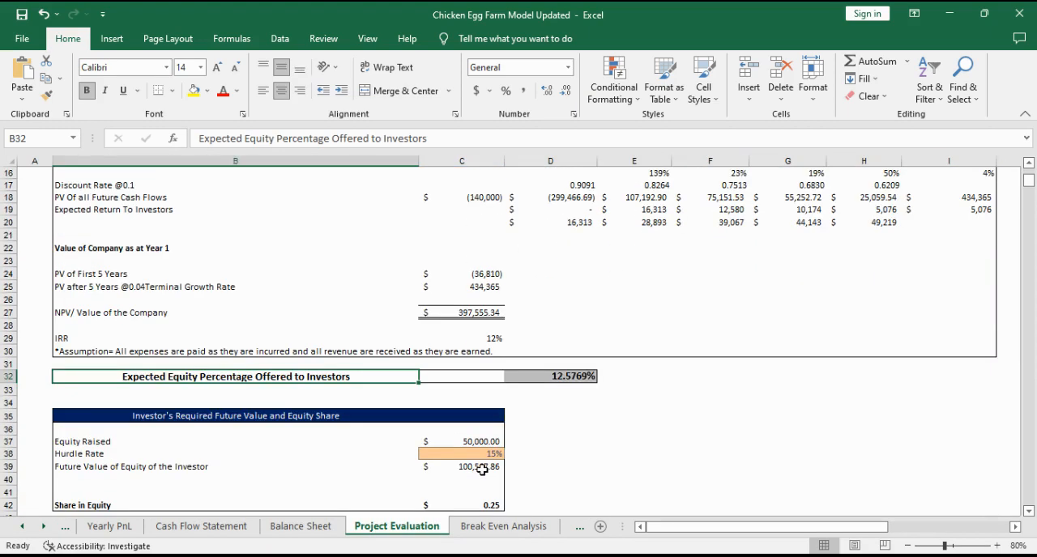
pyautogui.scroll(-3)
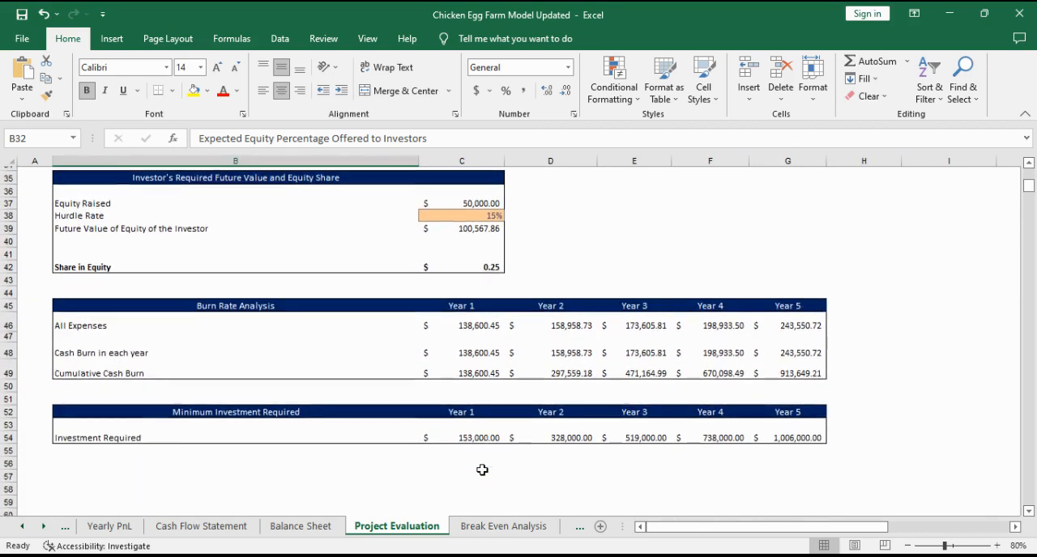
pyautogui.click(503, 525)
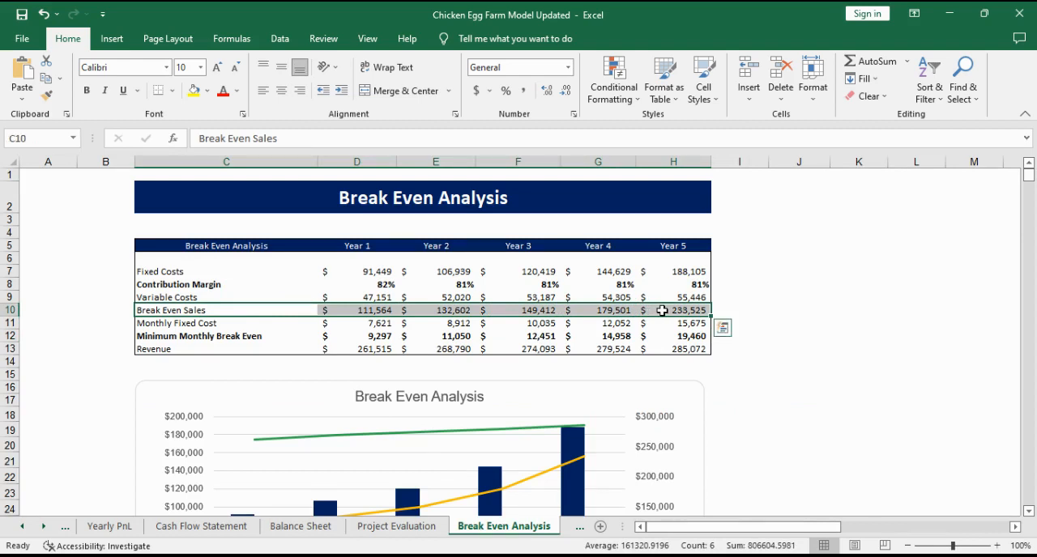
pyautogui.moveTo(614, 357)
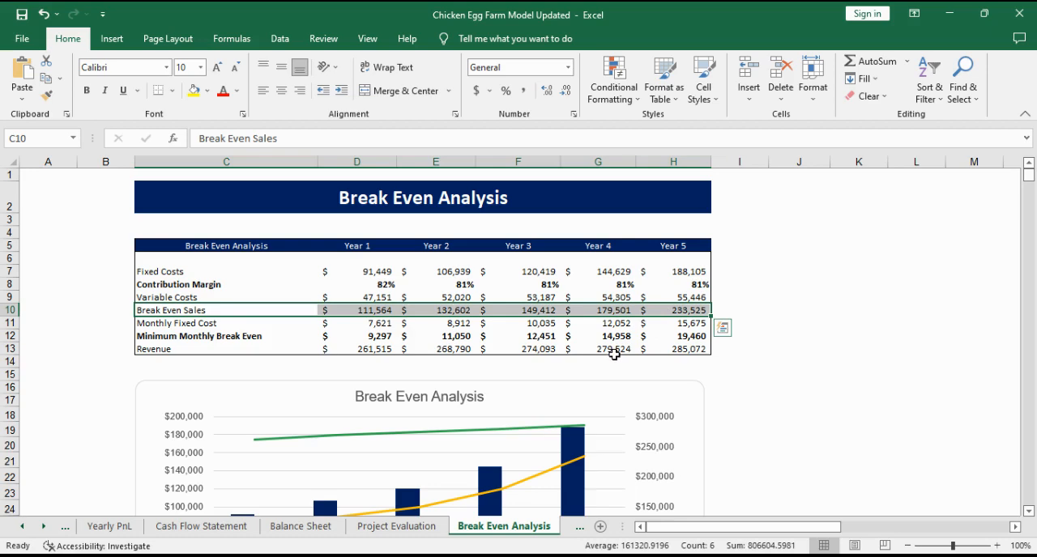
# Step: Scroll down to the five-year chart of fixed costs, variable costs, break-even sales and revenue
pyautogui.scroll(-3)
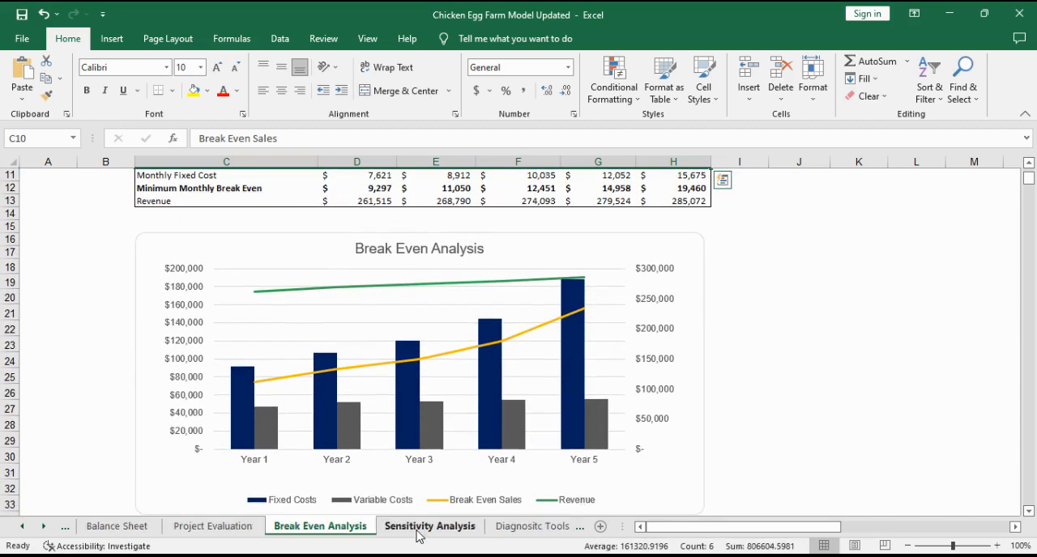
# Step: Open the Sensitivity Analysis sheet and view the Low and Moderate scenario tables
pyautogui.click(430, 527)
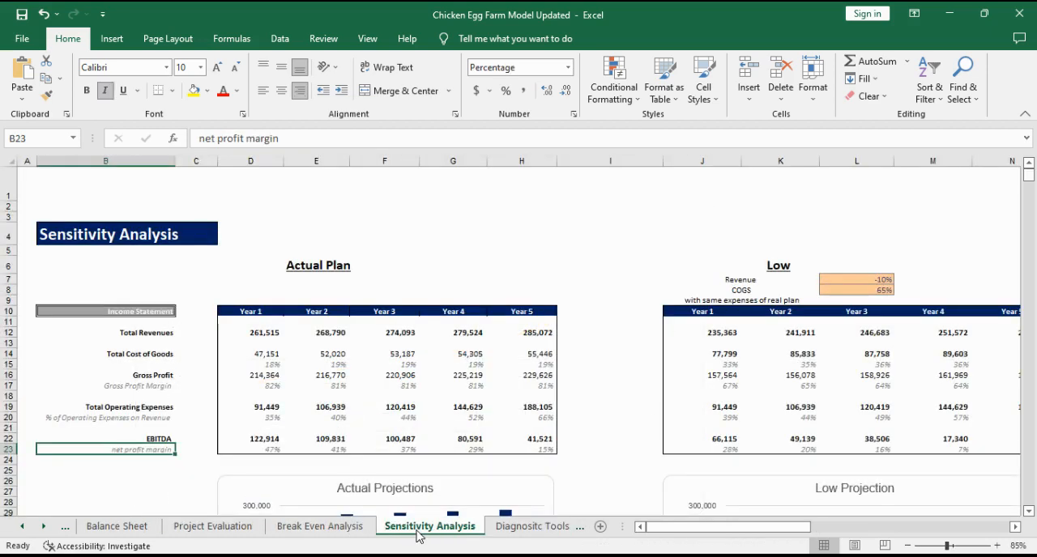
pyautogui.moveTo(413, 389)
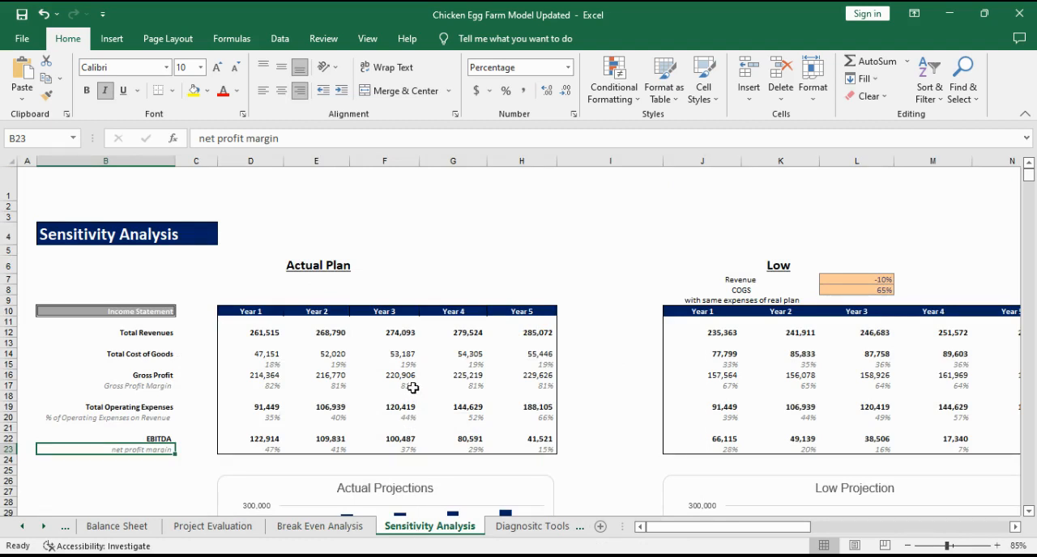
pyautogui.click(105, 375)
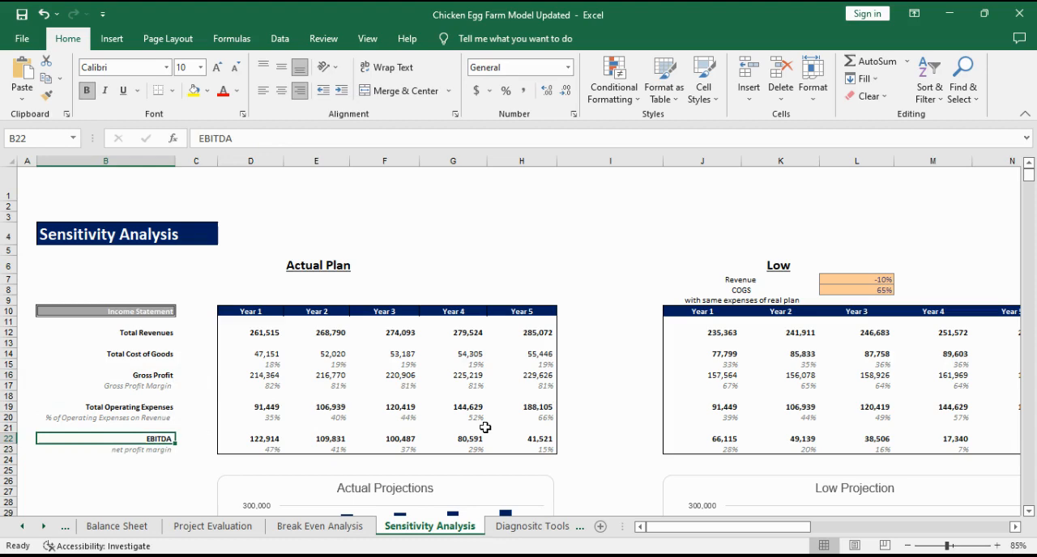
pyautogui.hscroll(3)
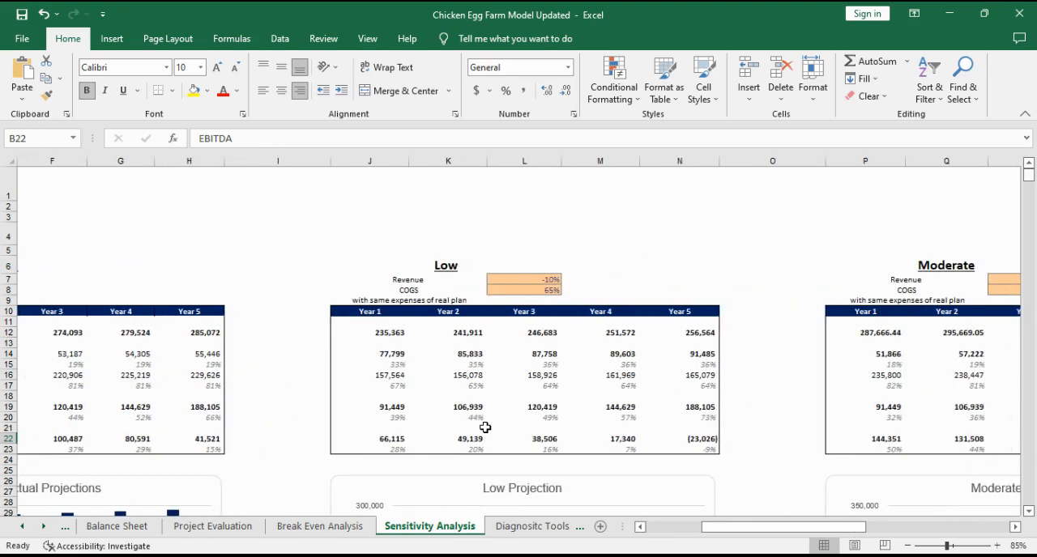
pyautogui.hscroll(3)
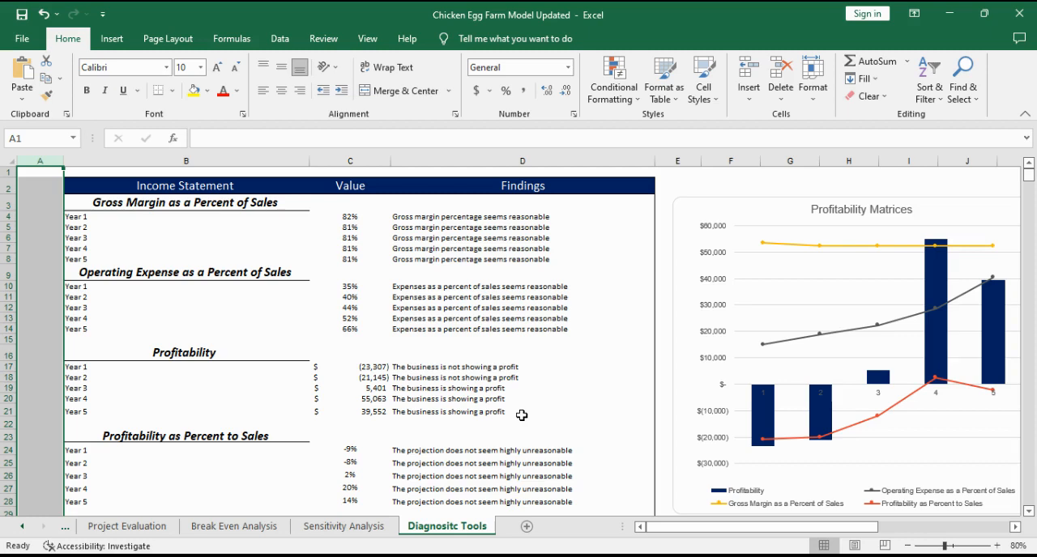
# Step: Scroll down the Diagnostic Tools sheet to the net cash flow and break-even findings
pyautogui.scroll(-3)
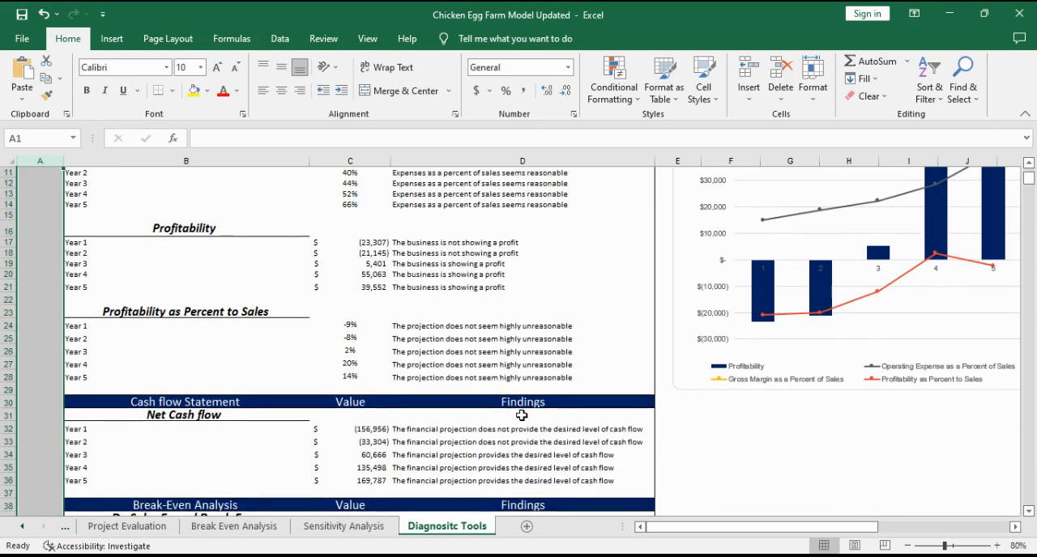
pyautogui.scroll(-3)
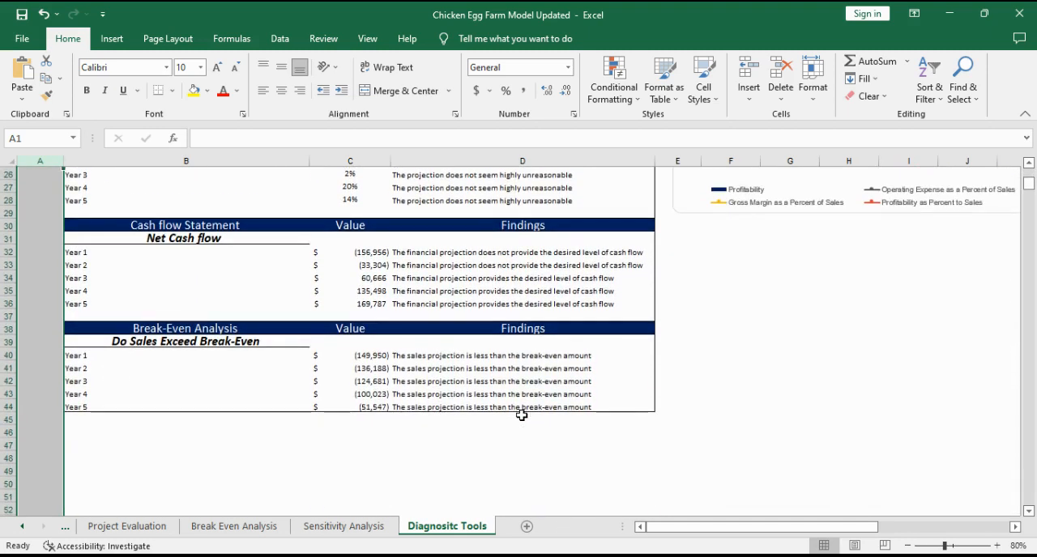